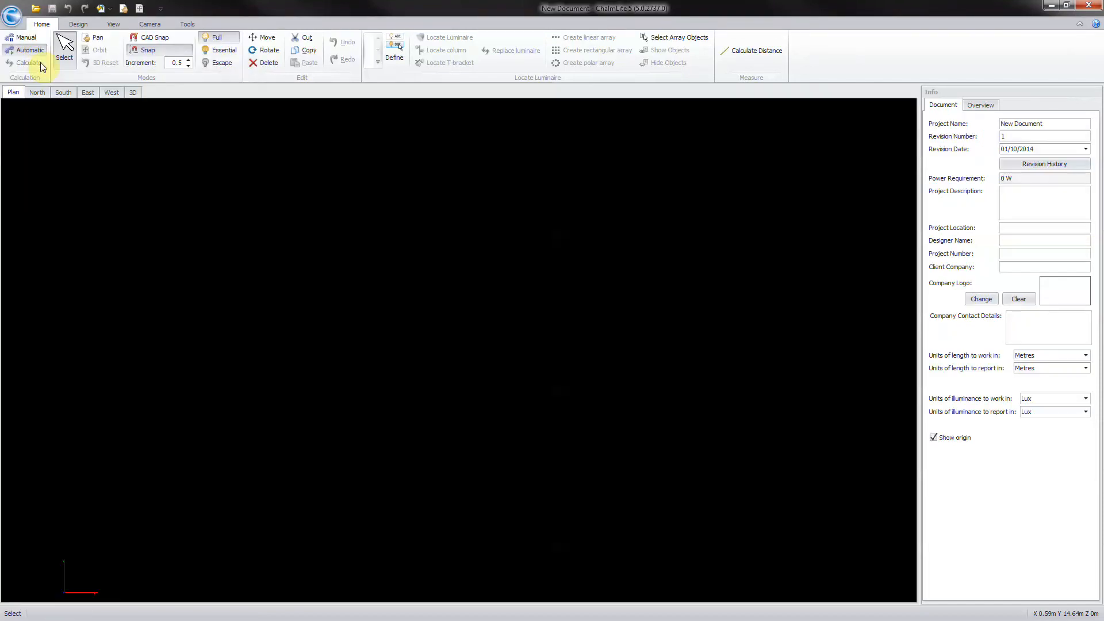
Save the new project under the existing Examle 10 file name
{"action": "left_click", "coordinate": [12, 15]}
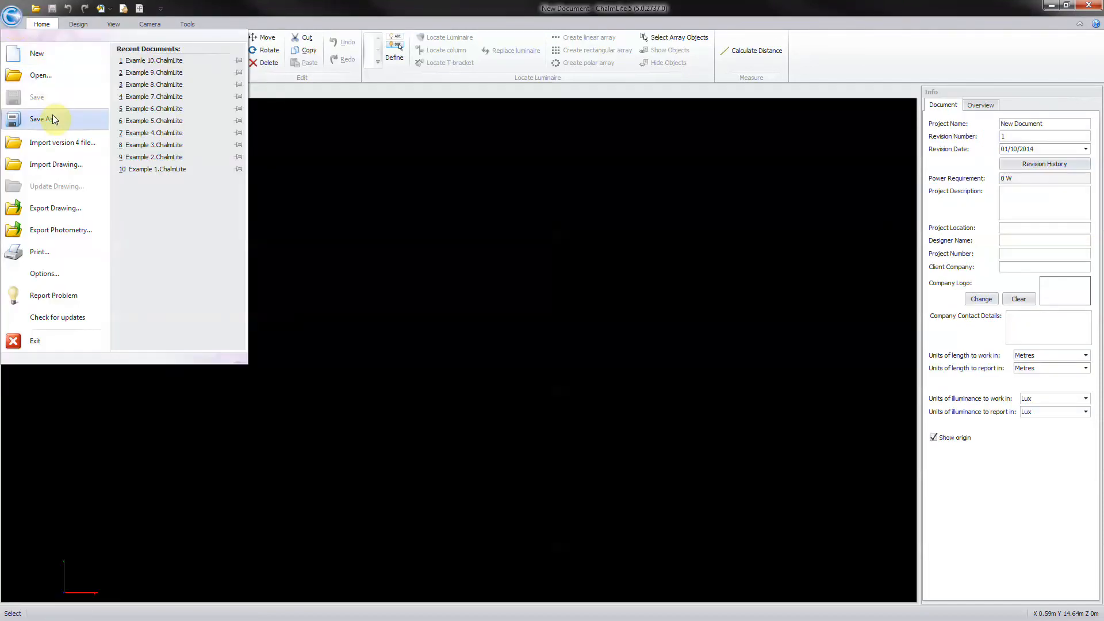
{"action": "left_click", "coordinate": [42, 118]}
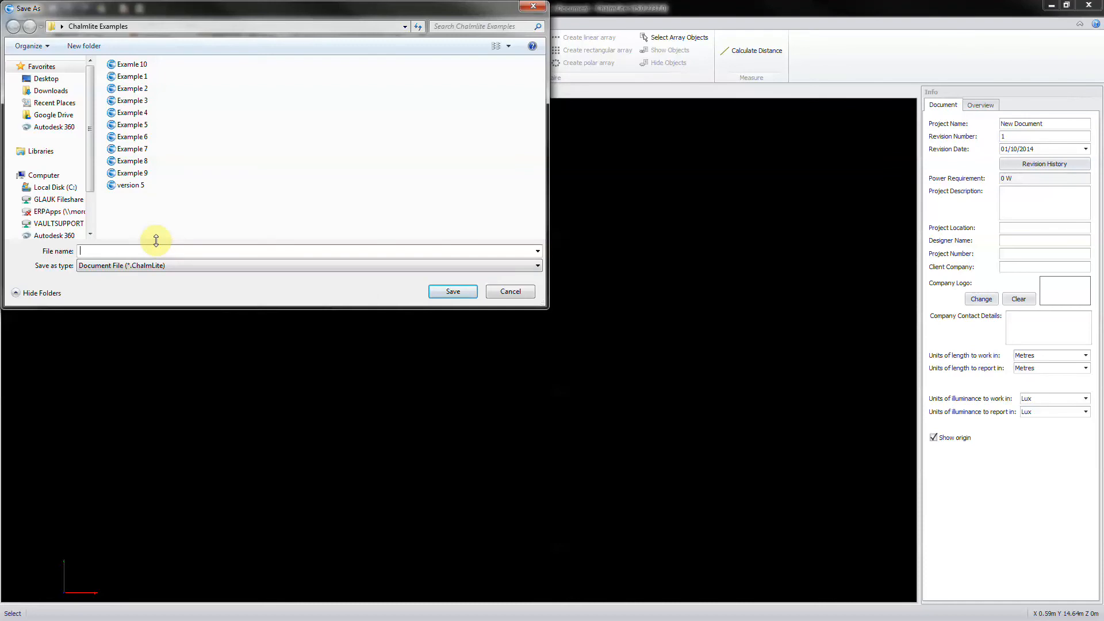
{"action": "left_click", "coordinate": [132, 64]}
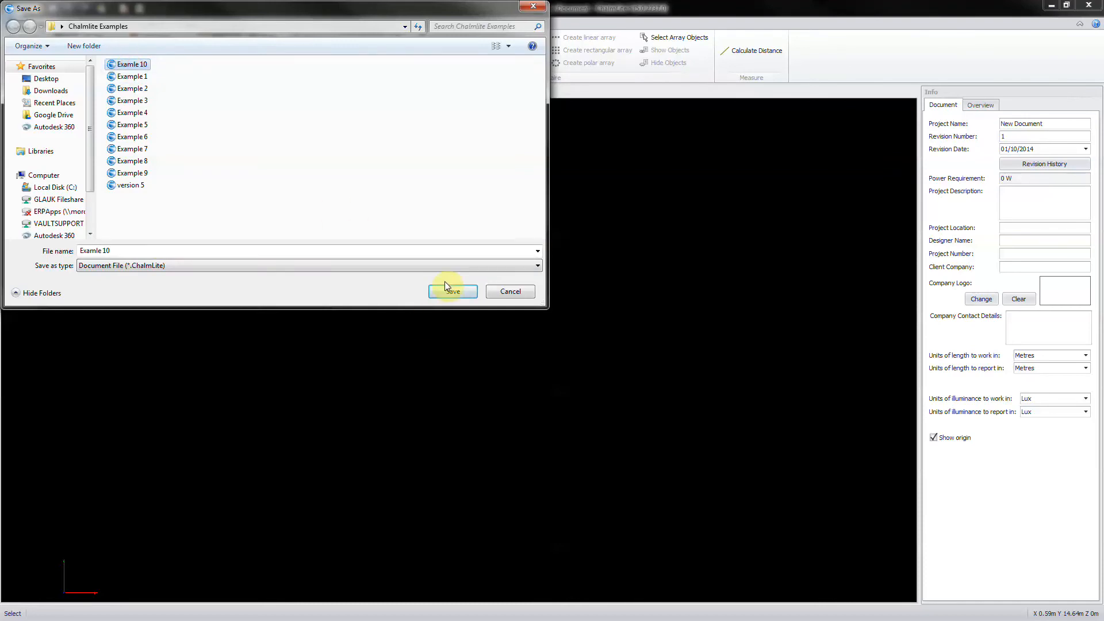
{"action": "left_click", "coordinate": [451, 291]}
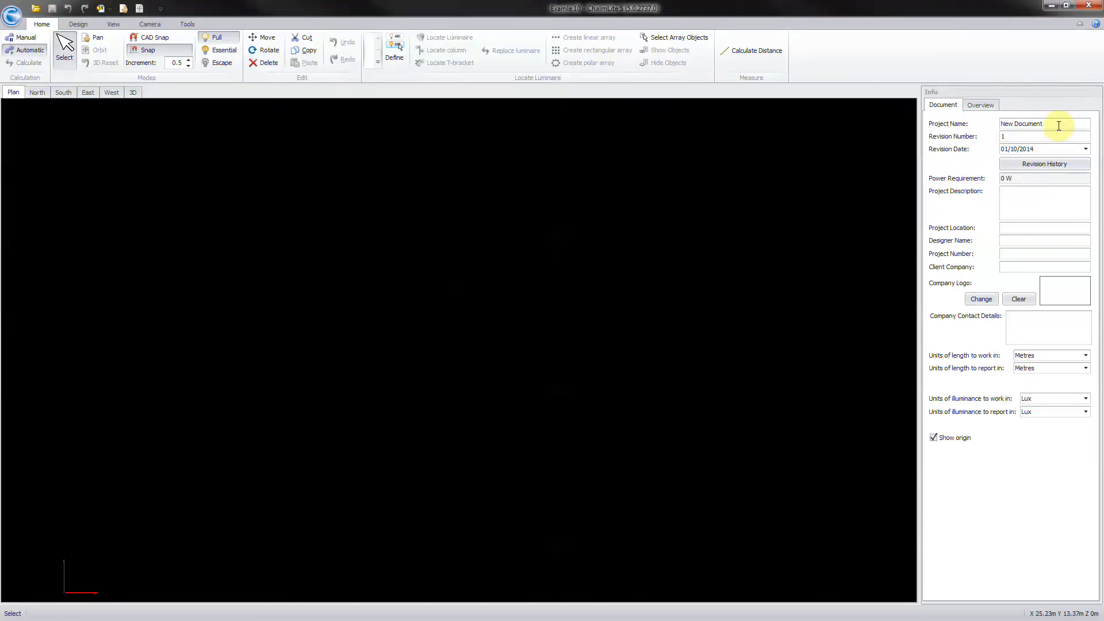
Fill in the project details, entering Chalmit as designer, and finish via the Application menu
{"action": "type", "text": "Chalmit"}
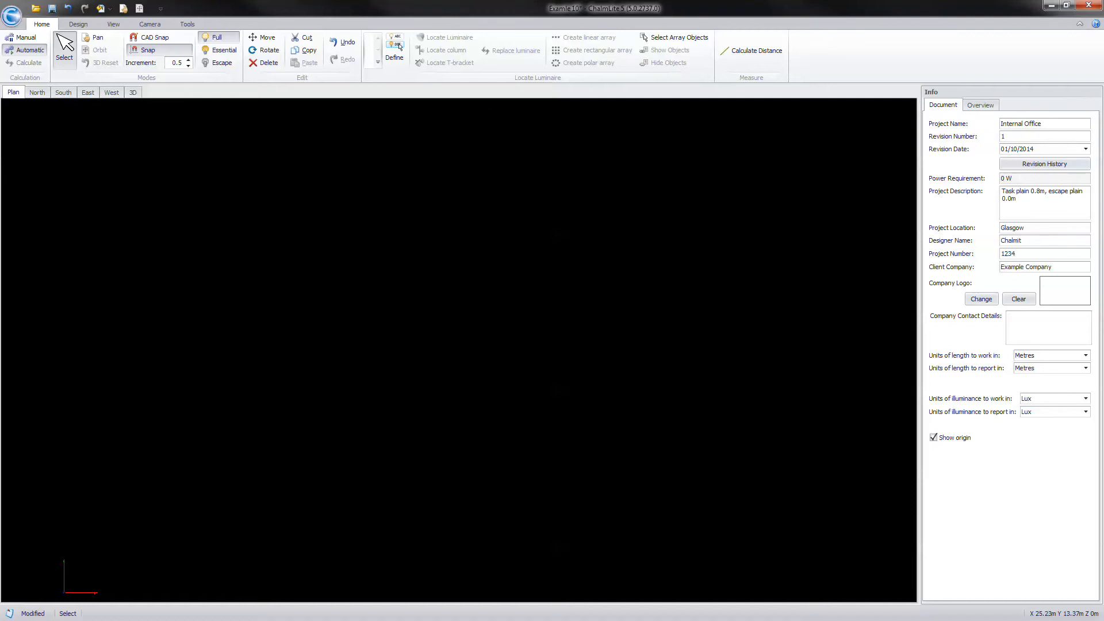
{"action": "left_click", "coordinate": [12, 16]}
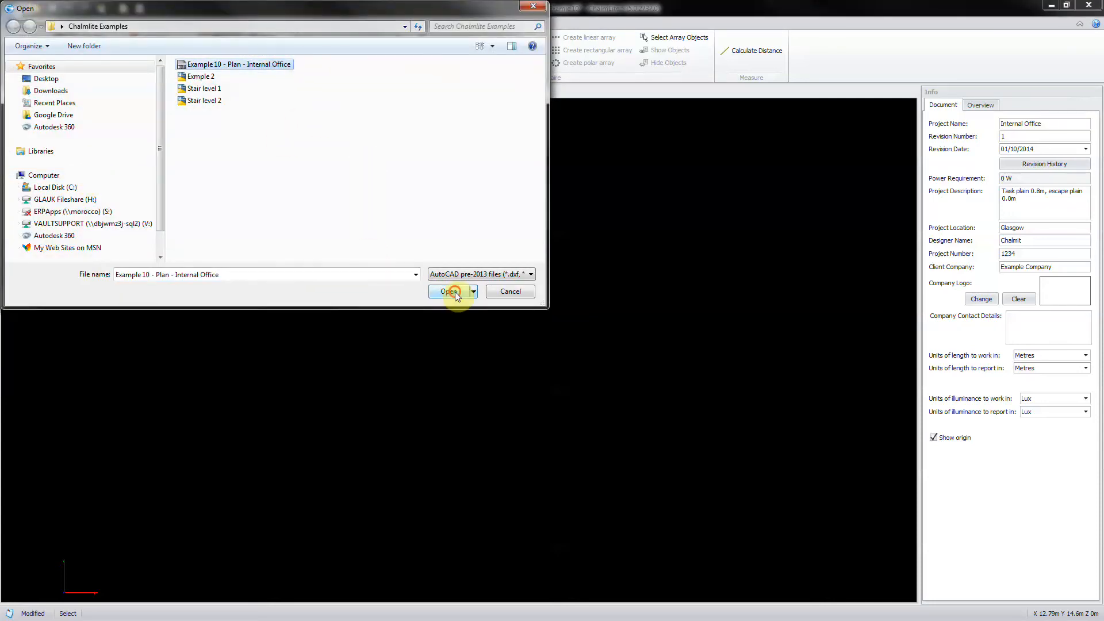
Import the 'Example 10 - Plan - Internal Office' drawing's Model space onto the plan
{"action": "left_click", "coordinate": [449, 291]}
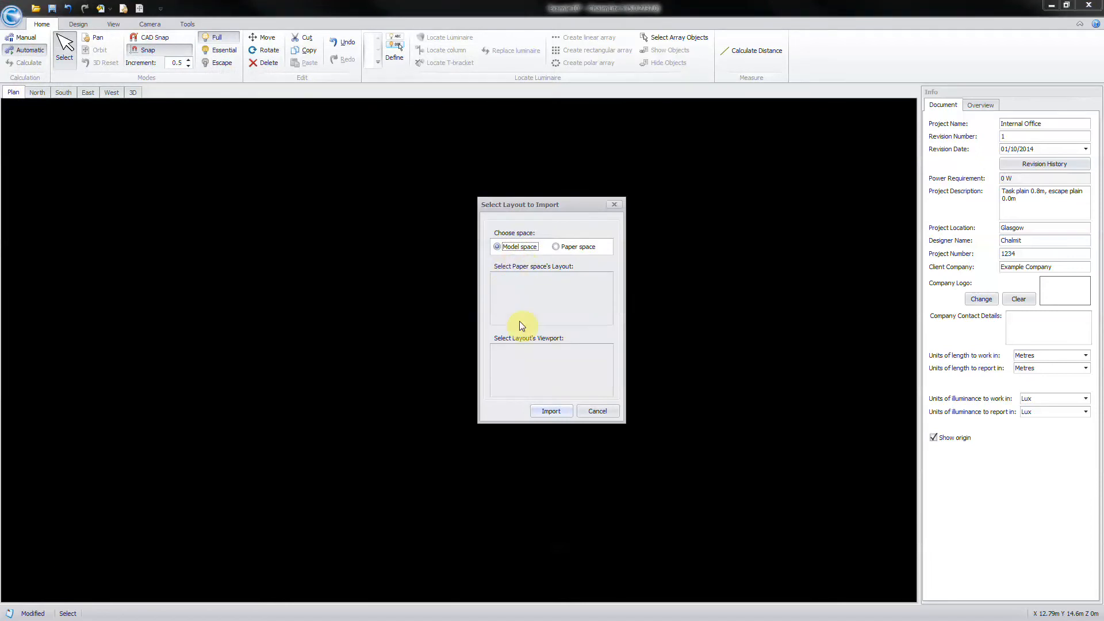
{"action": "left_click", "coordinate": [552, 410]}
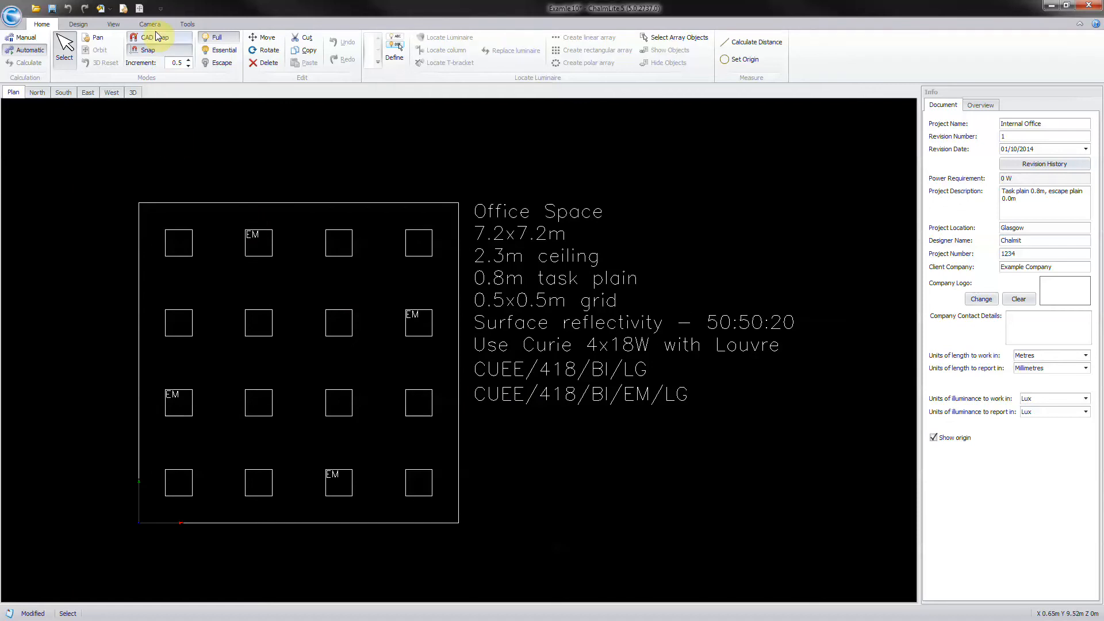
With CAD Snap and Snap on, locate a room by tracing the 7.2 m square office outline corners
{"action": "left_click", "coordinate": [146, 50]}
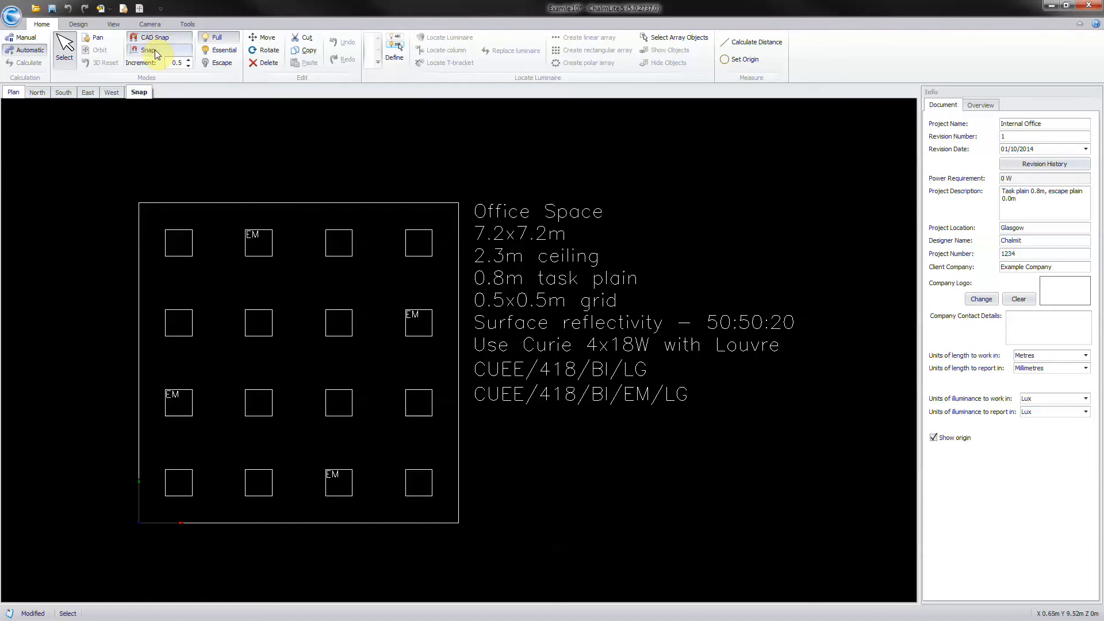
{"action": "left_click", "coordinate": [78, 24]}
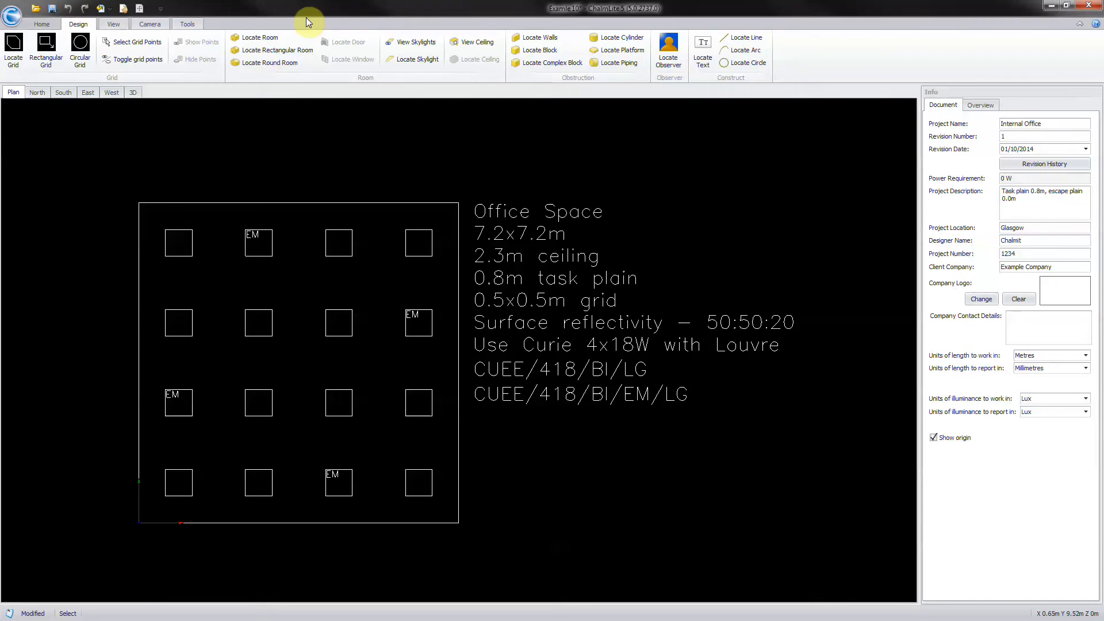
{"action": "left_click", "coordinate": [259, 37]}
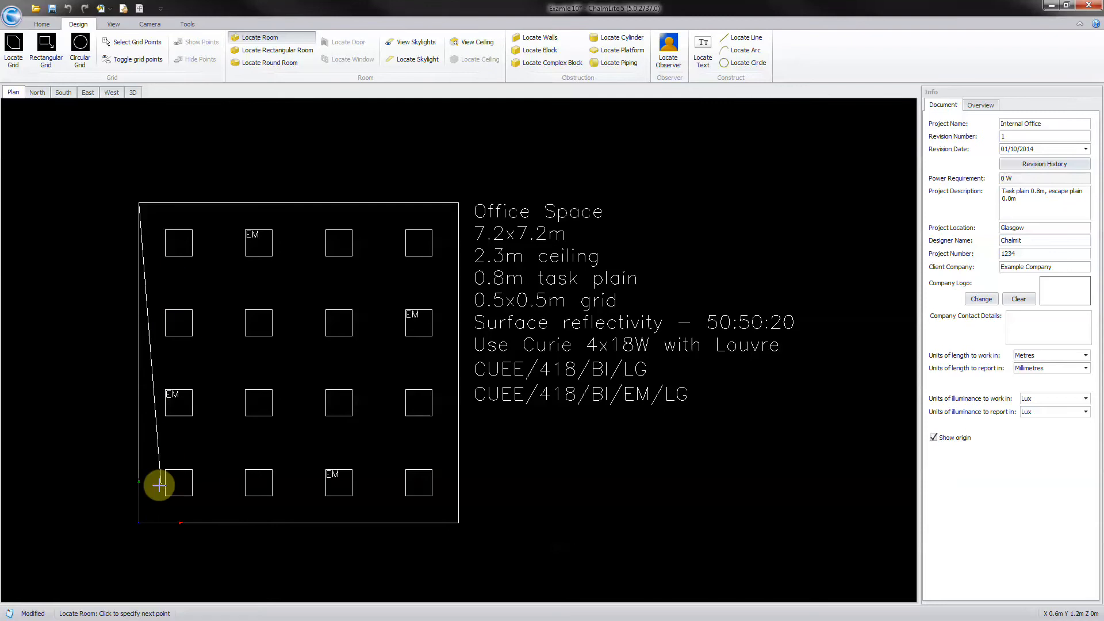
{"action": "left_click", "coordinate": [461, 521]}
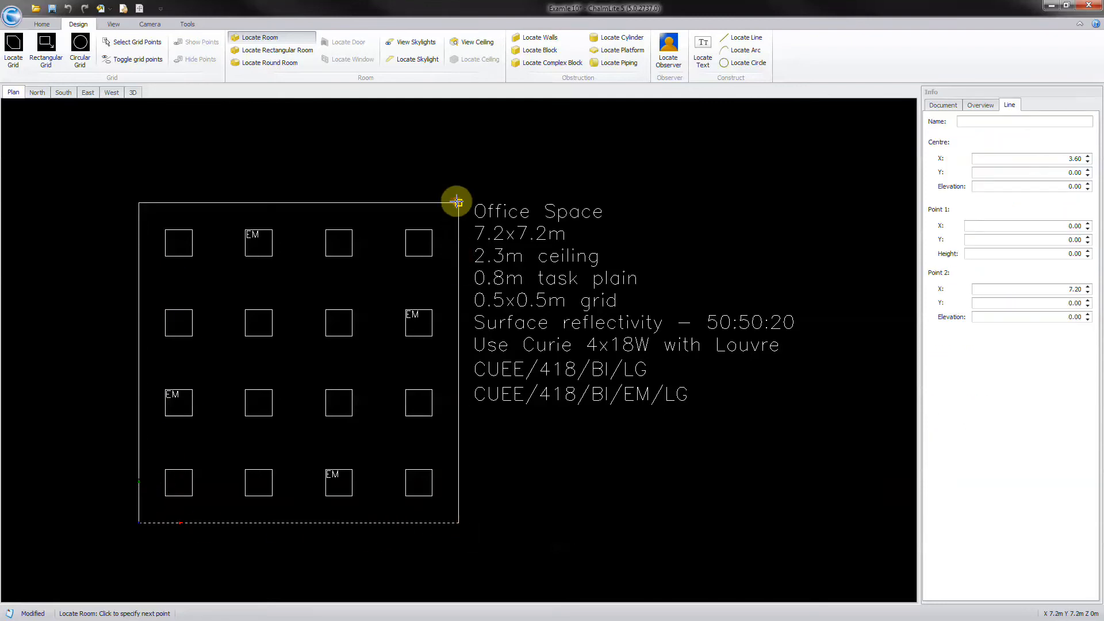
{"action": "left_click", "coordinate": [458, 202]}
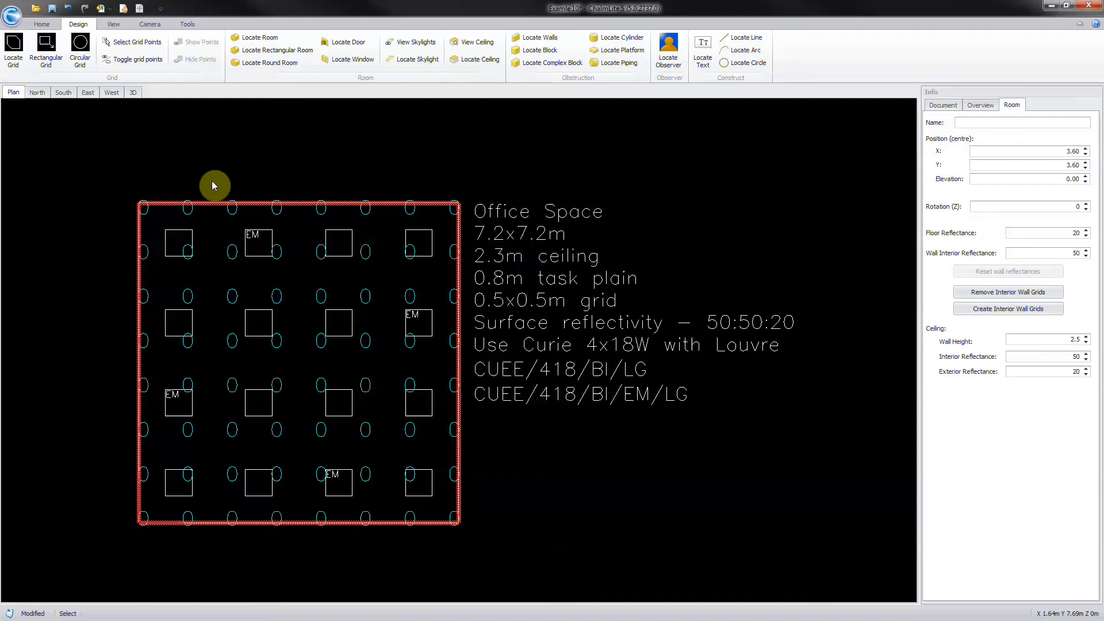
Name the room Interior Office and refine its calculation grid spacing to 0.5 by 0.4
{"action": "left_click", "coordinate": [1023, 122]}
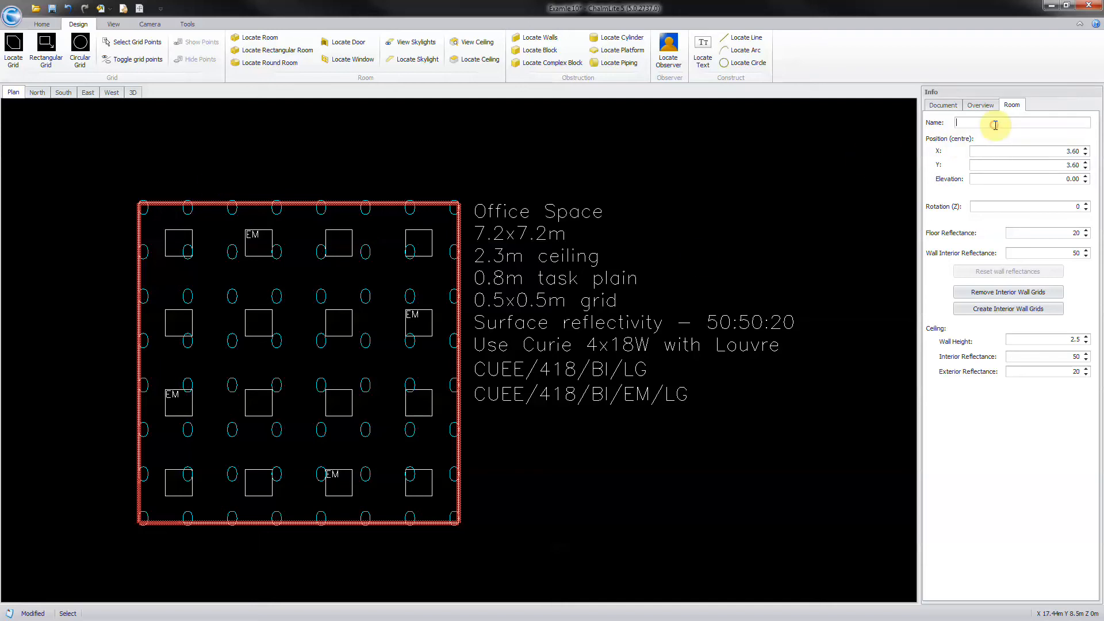
{"action": "type", "text": "Interior Office"}
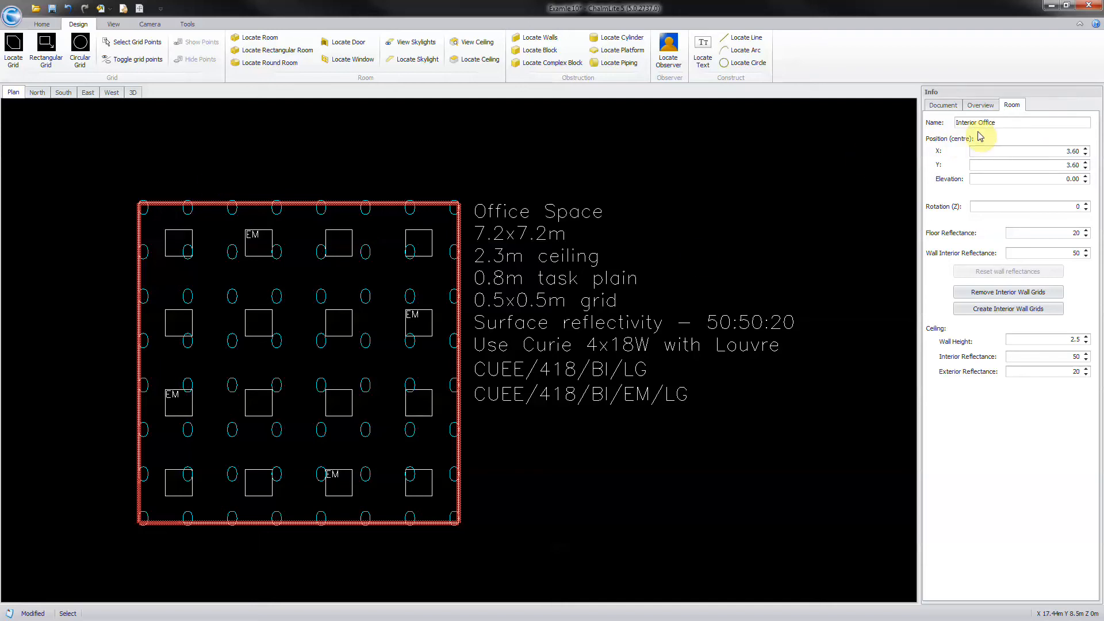
{"action": "mouse_move", "coordinate": [1088, 269]}
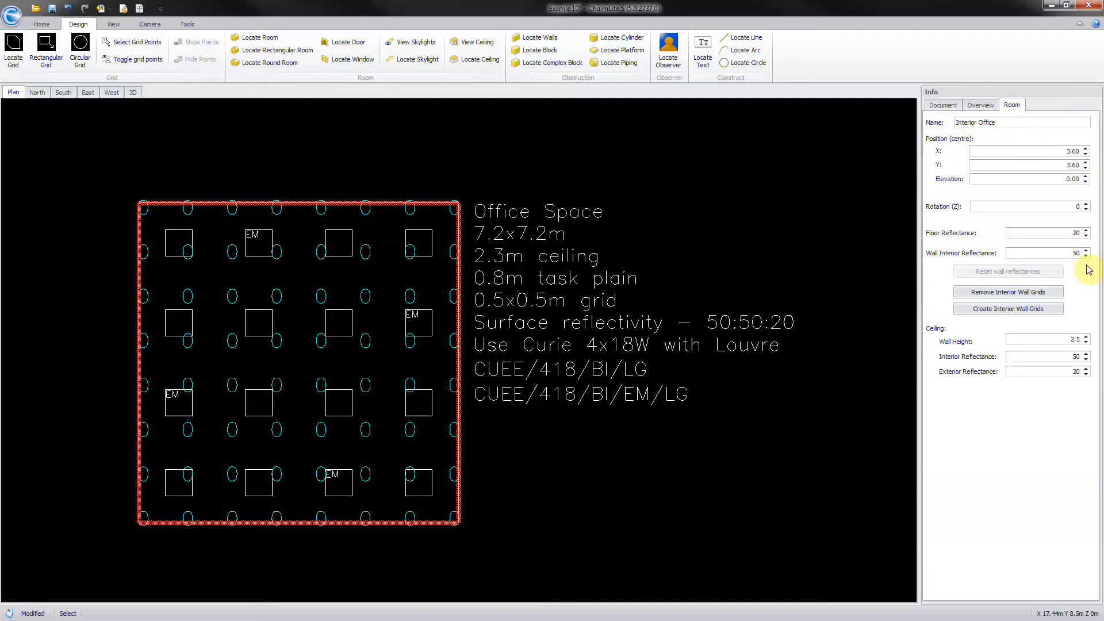
{"action": "left_click", "coordinate": [1042, 338]}
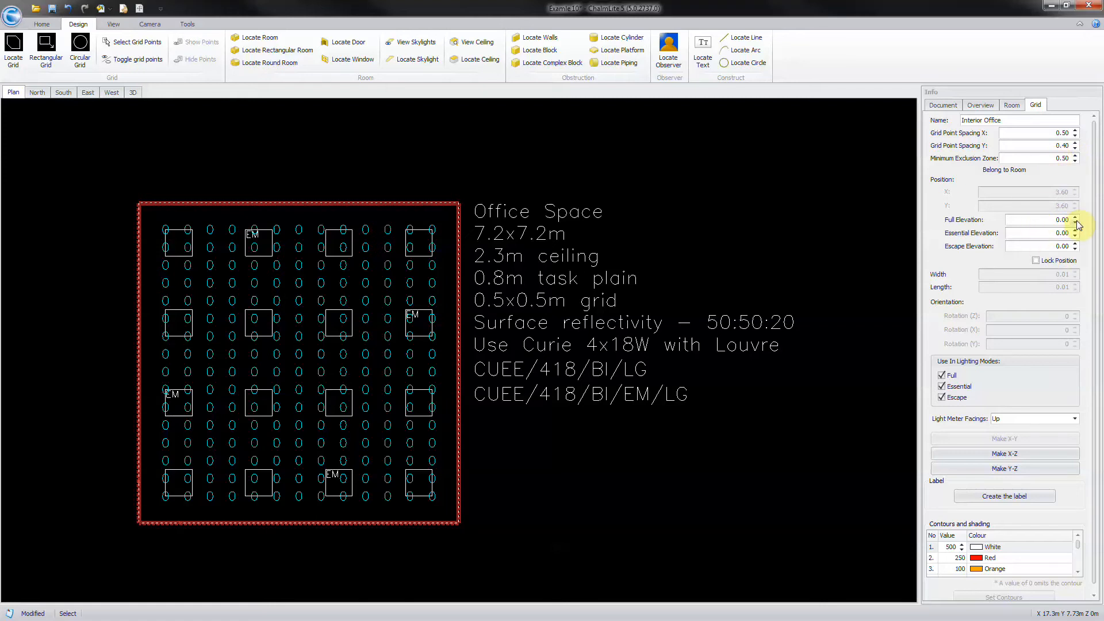
Set the grid's full elevation to 0.80 m, lock its position and exclude it from Essential mode
{"action": "left_click", "coordinate": [1075, 217]}
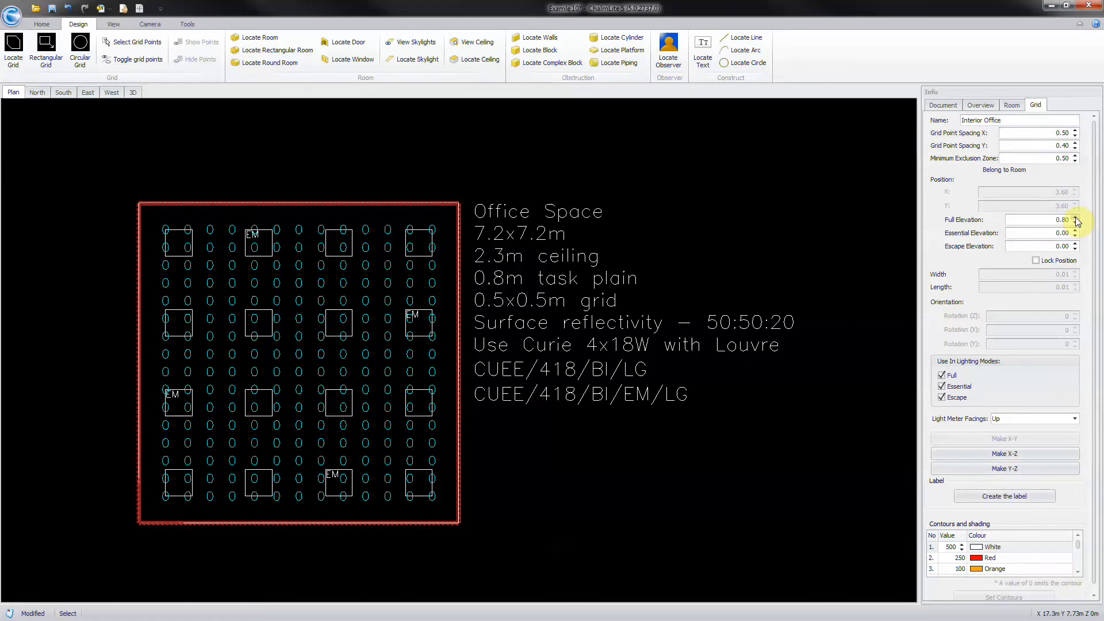
{"action": "left_click", "coordinate": [1035, 260]}
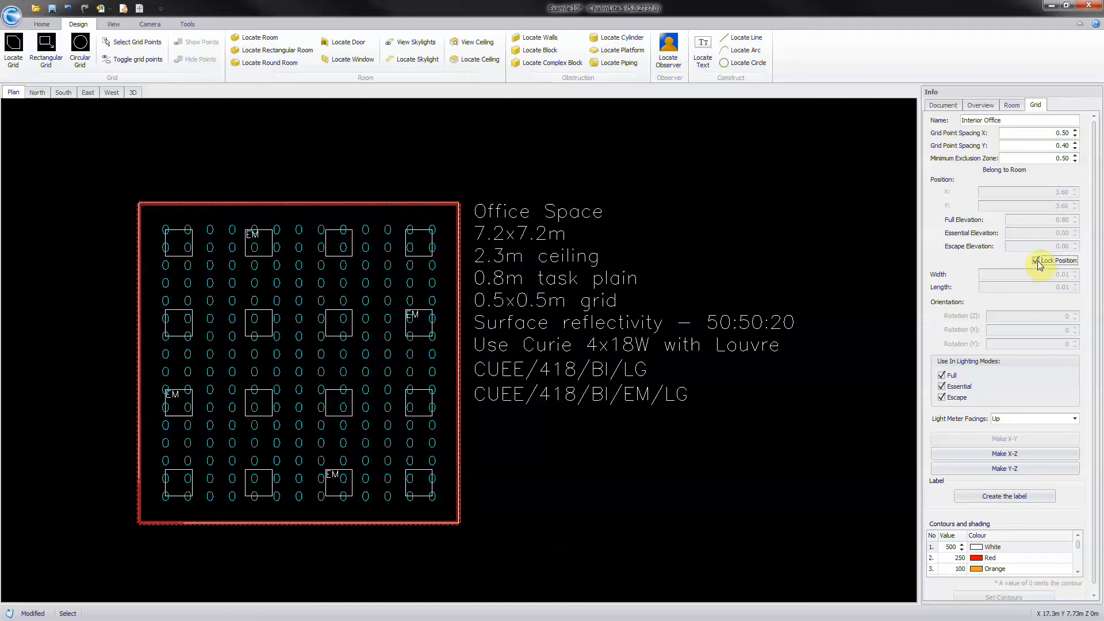
{"action": "left_click", "coordinate": [1036, 260]}
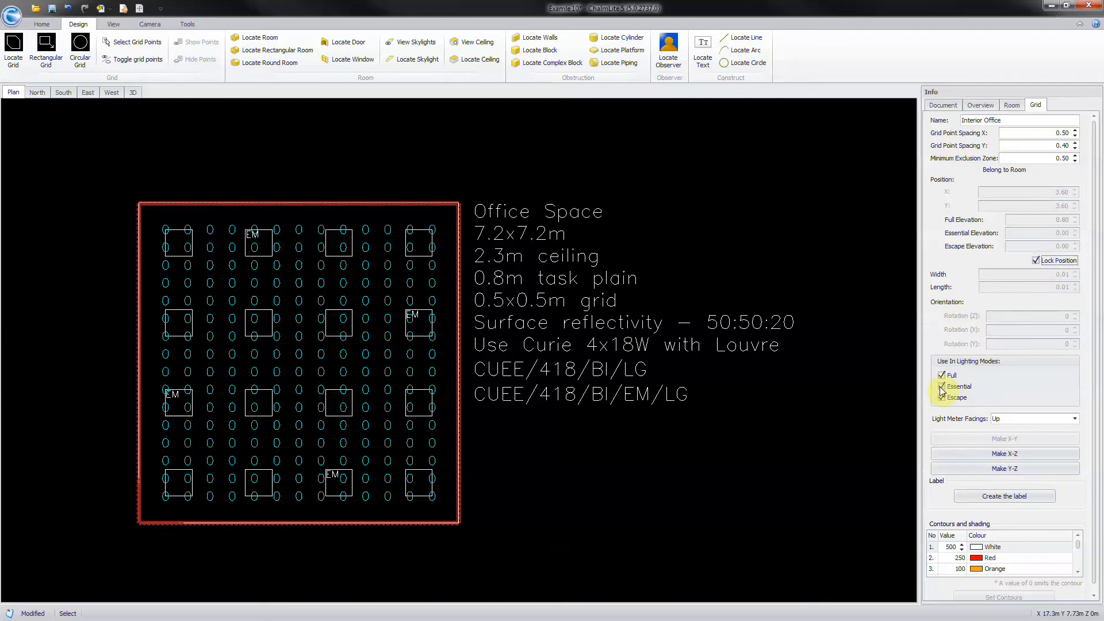
{"action": "left_click", "coordinate": [943, 386]}
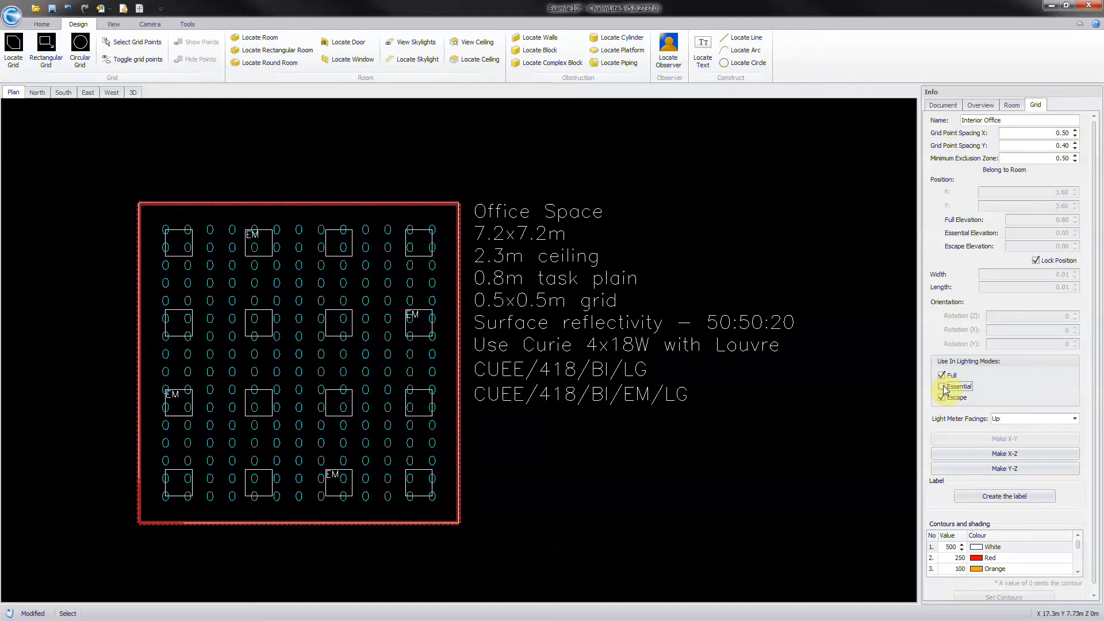
{"action": "left_click", "coordinate": [942, 386]}
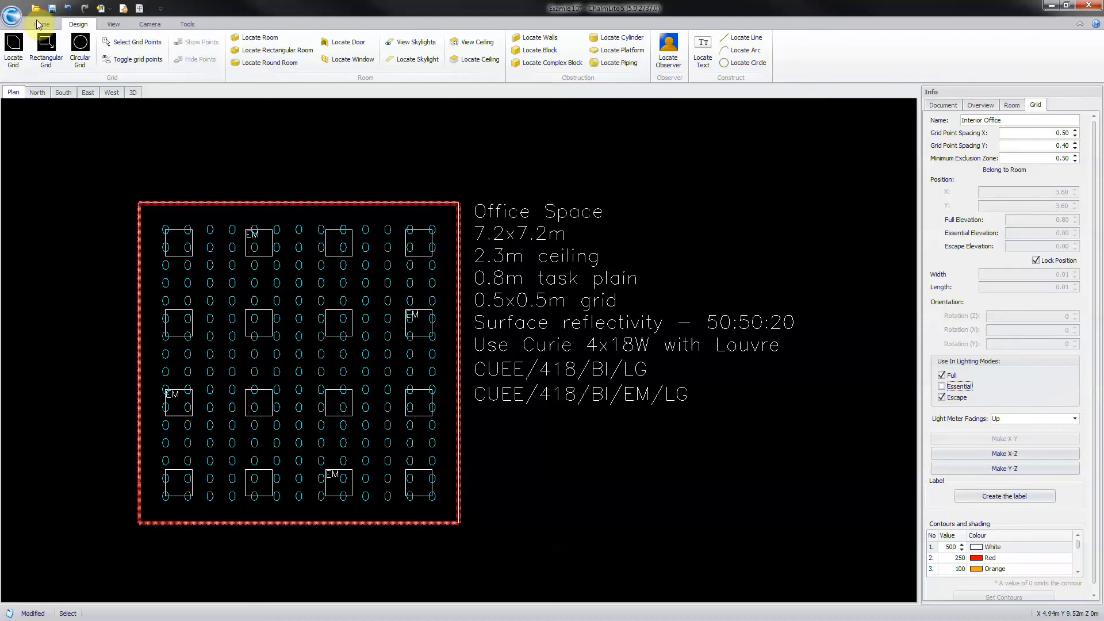
In Define Luminaire Set, search the luminaire catalogue for 'cuee/418/bi'
{"action": "left_click", "coordinate": [41, 23]}
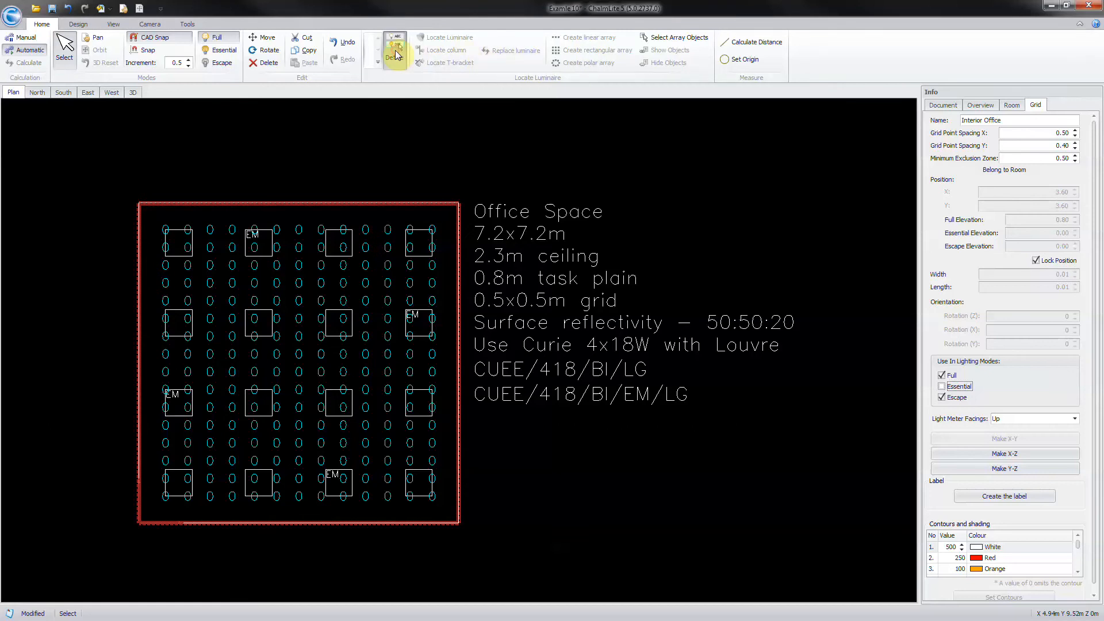
{"action": "left_click", "coordinate": [394, 52]}
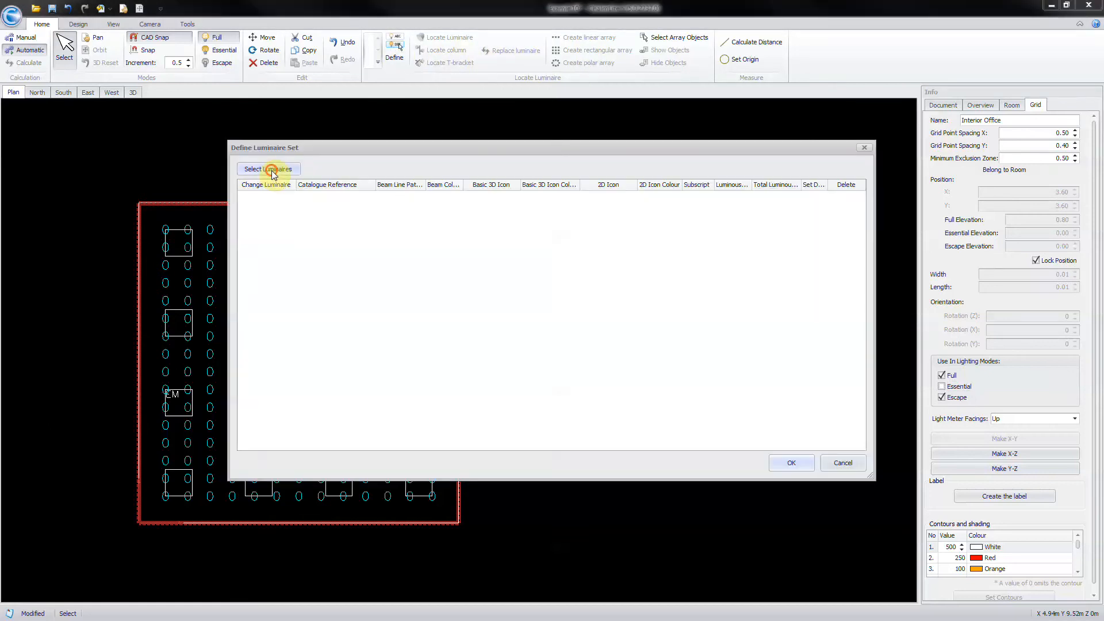
{"action": "left_click", "coordinate": [268, 169]}
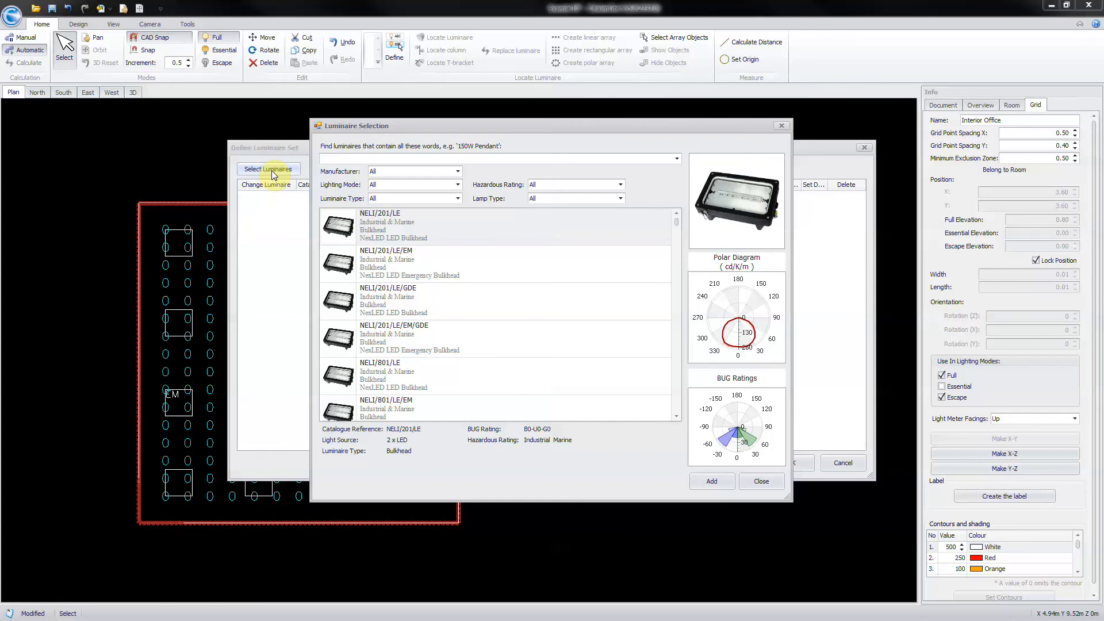
{"action": "type", "text": "cuee/418/bi"}
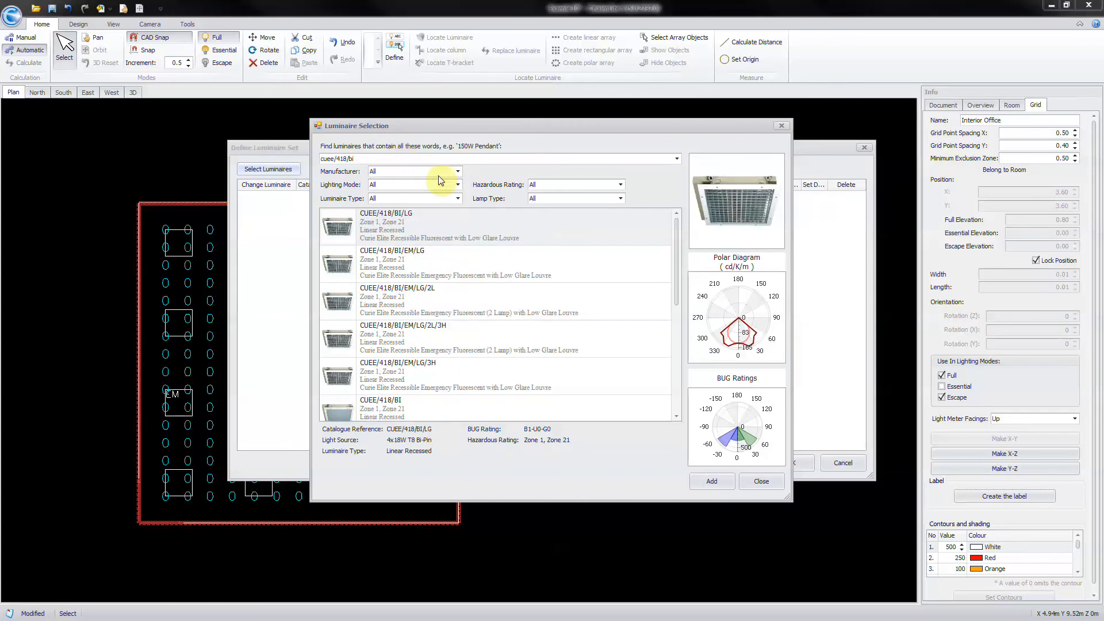
Add CUEE/418/BI/LG and CUEE/418/BI/EM/LG from the results to the set and close the search
{"action": "left_click", "coordinate": [444, 225]}
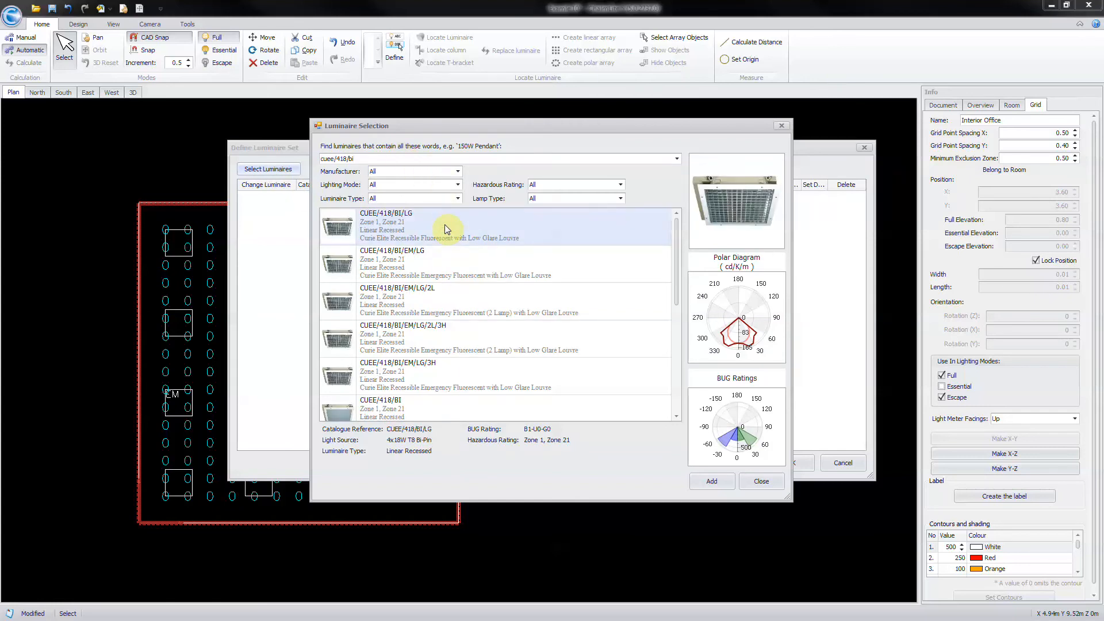
{"action": "left_click", "coordinate": [451, 264]}
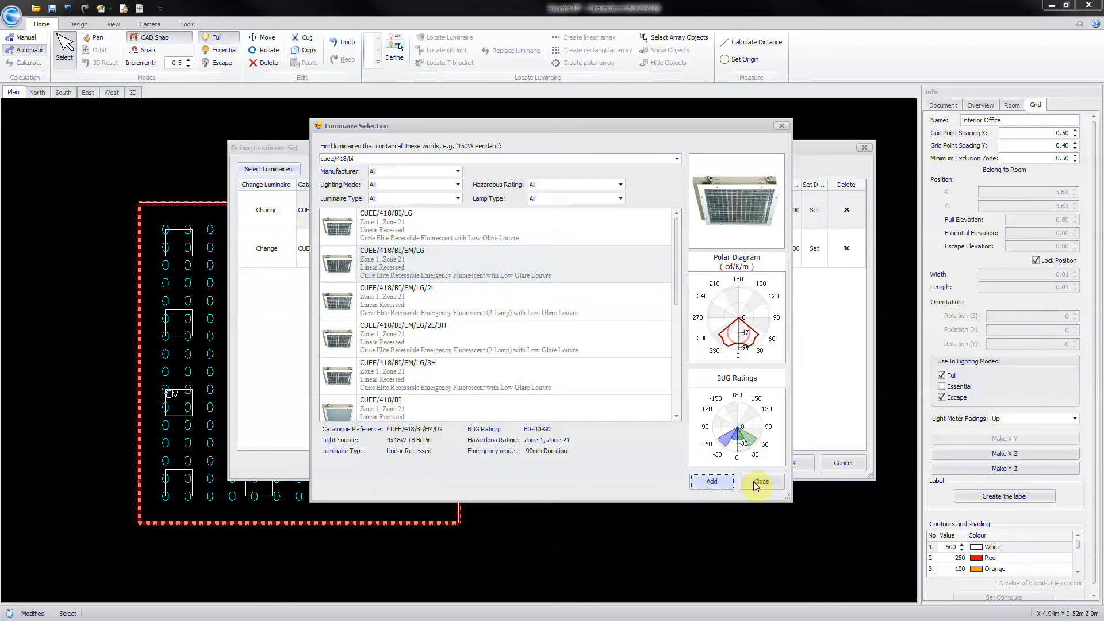
{"action": "left_click", "coordinate": [759, 480]}
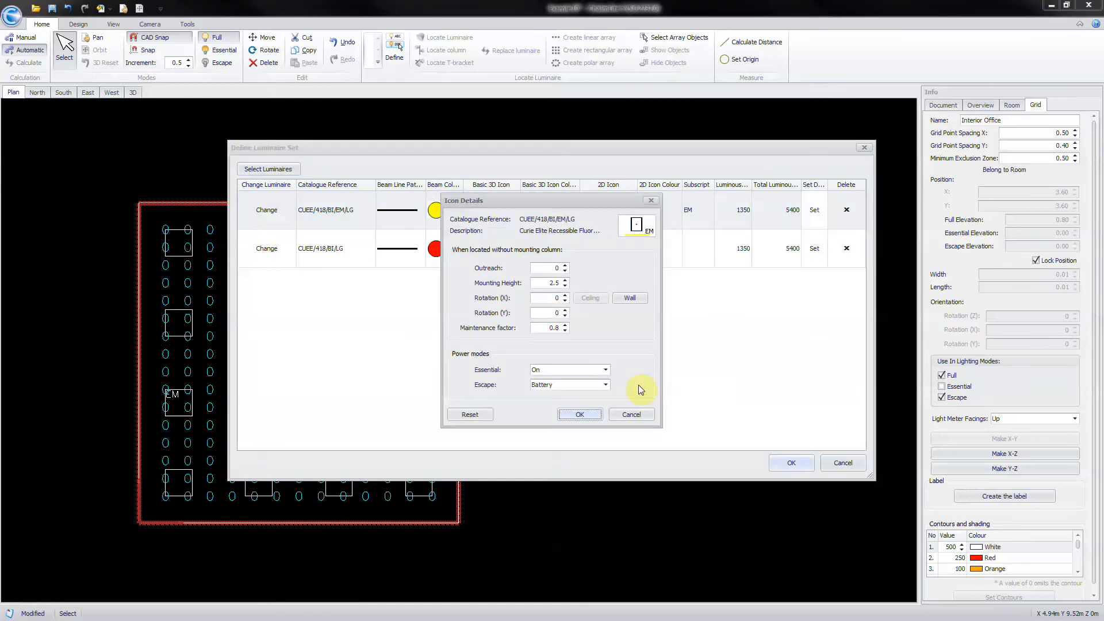
Confirm the emergency luminaire's icon details, then adjust the standard luminaire's mounting height
{"action": "left_click", "coordinate": [605, 369]}
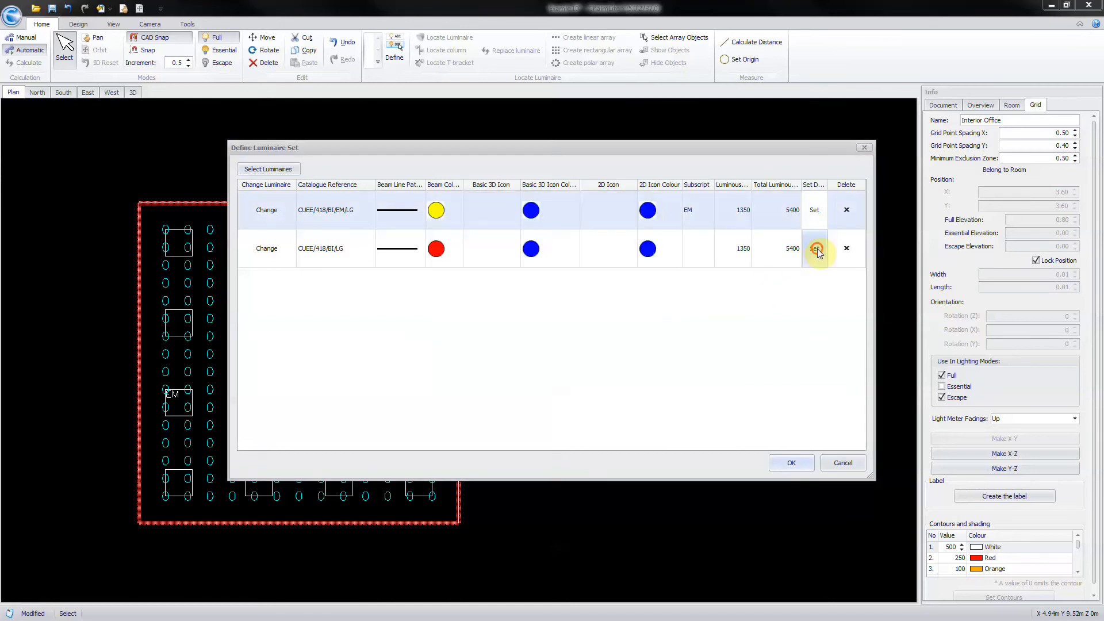
{"action": "left_click", "coordinate": [814, 248]}
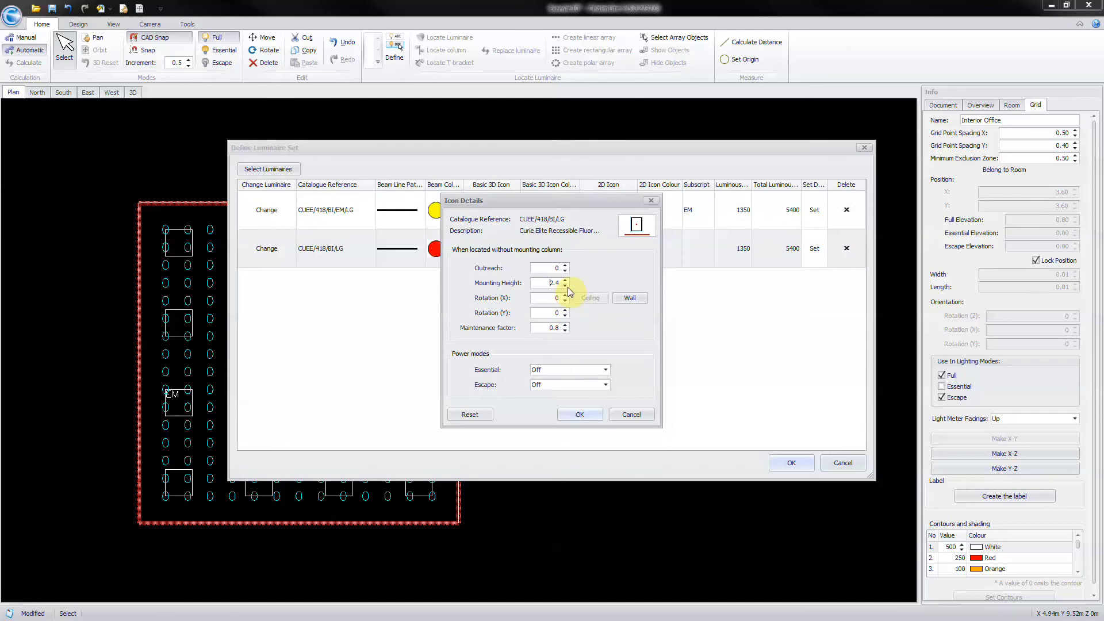
{"action": "left_click", "coordinate": [579, 414]}
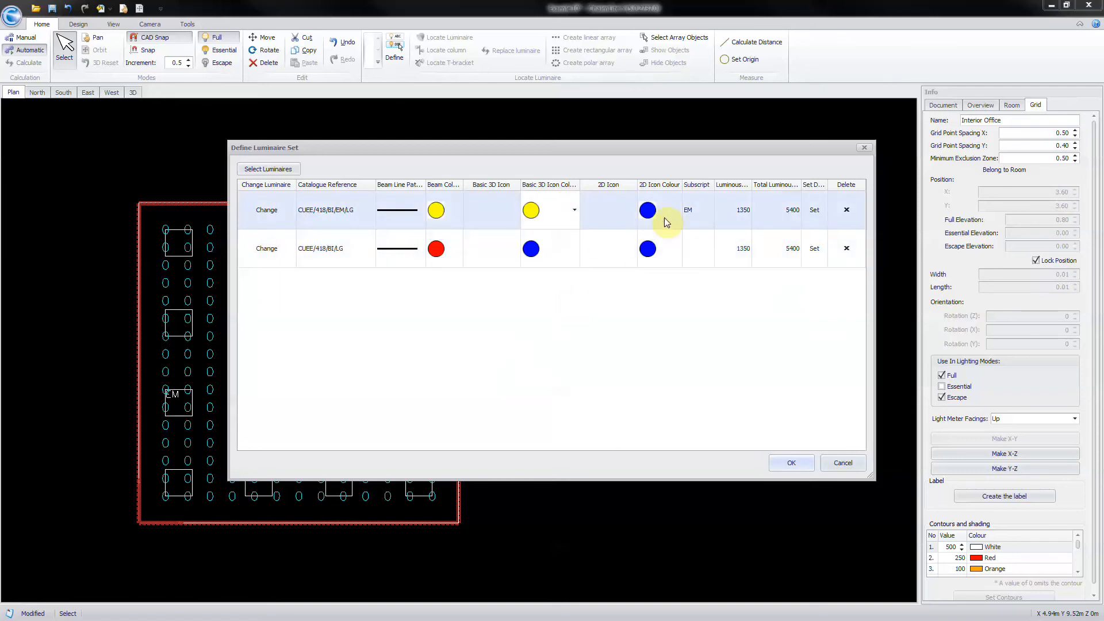
Give the emergency luminaire yellow bow-tie icons and the standard one orange crossed-box icons
{"action": "left_click", "coordinate": [573, 249]}
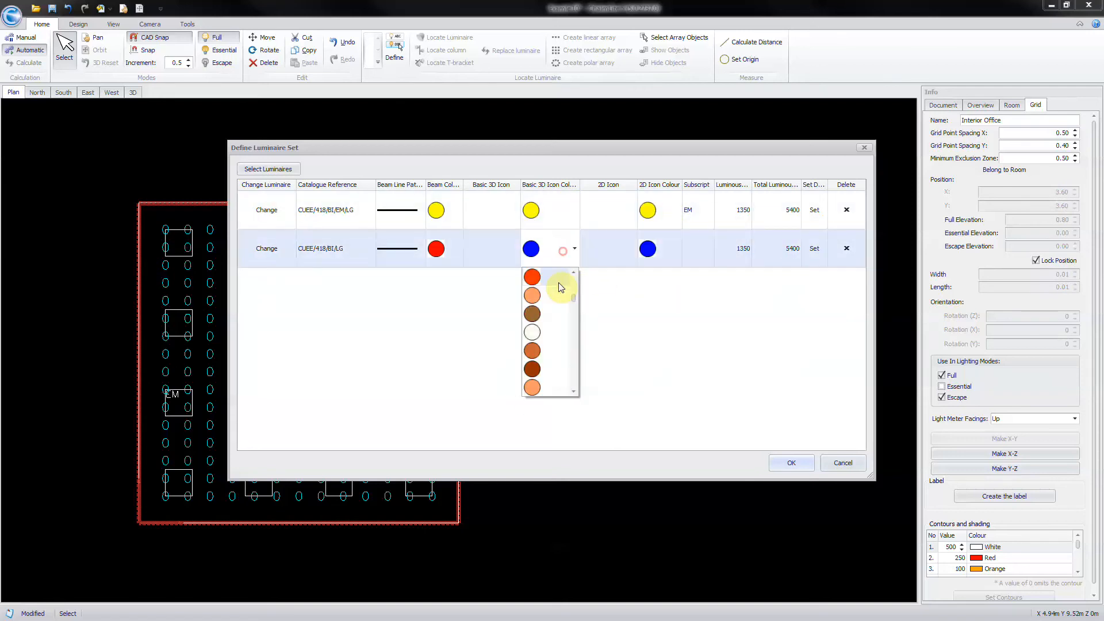
{"action": "left_click", "coordinate": [532, 277]}
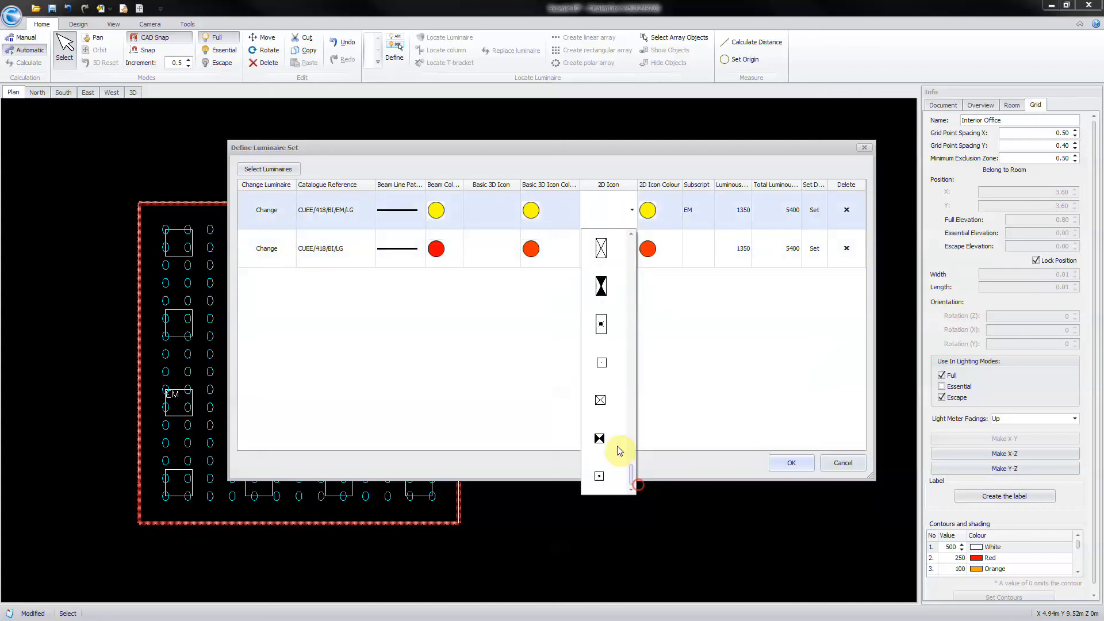
{"action": "left_click", "coordinate": [599, 209]}
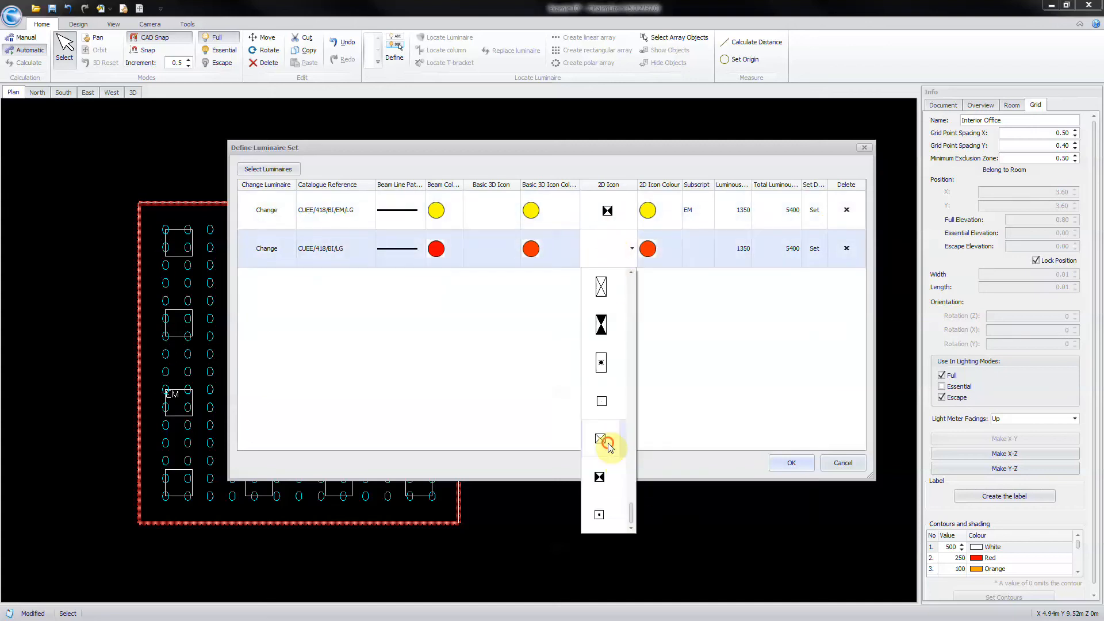
{"action": "left_click", "coordinate": [600, 439]}
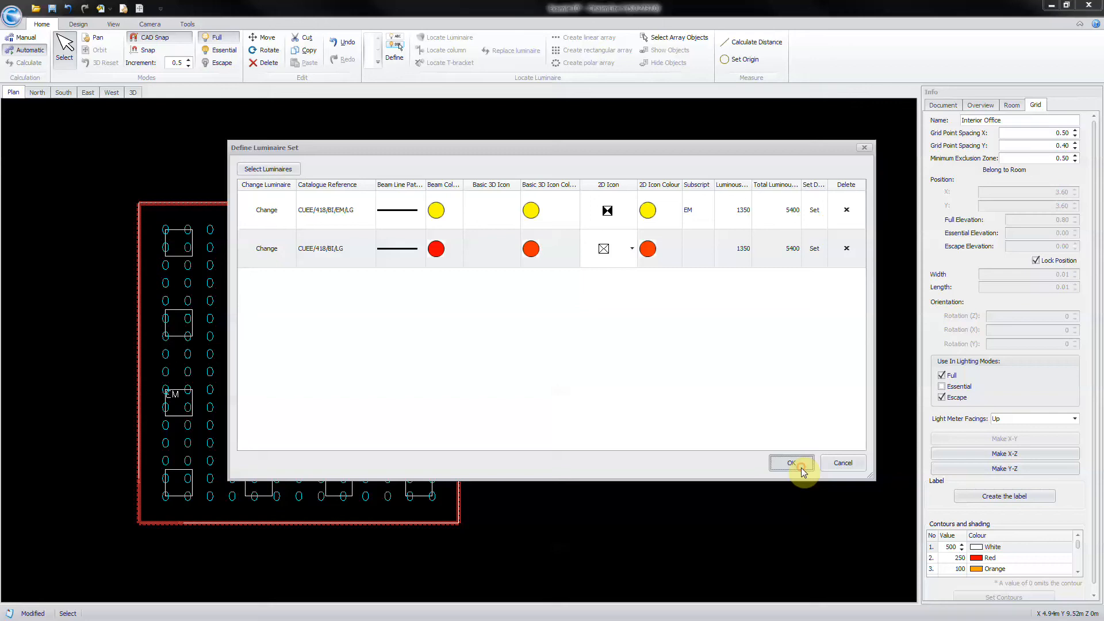
{"action": "left_click", "coordinate": [791, 462]}
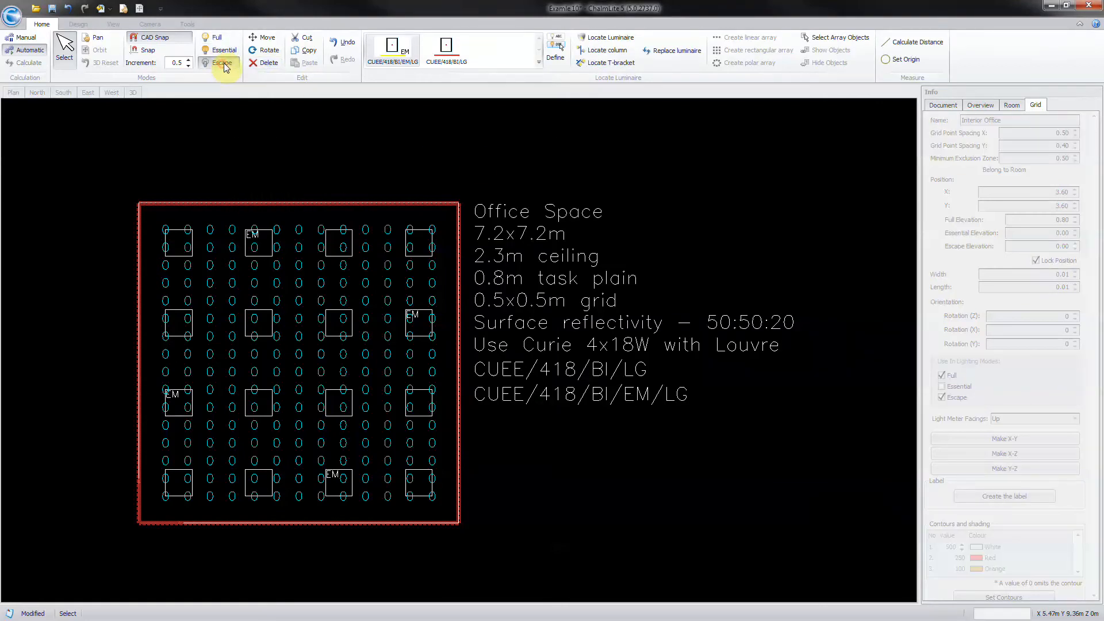
Set the escape-mode icon for the luminaire set and apply the changes
{"action": "left_click", "coordinate": [556, 50]}
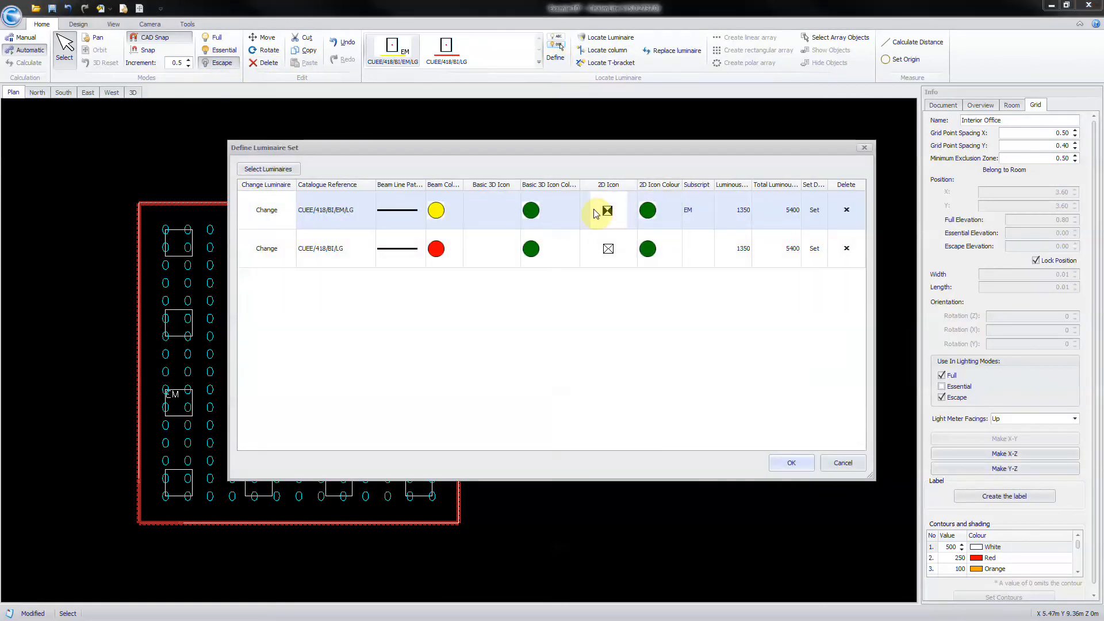
{"action": "left_click", "coordinate": [671, 210]}
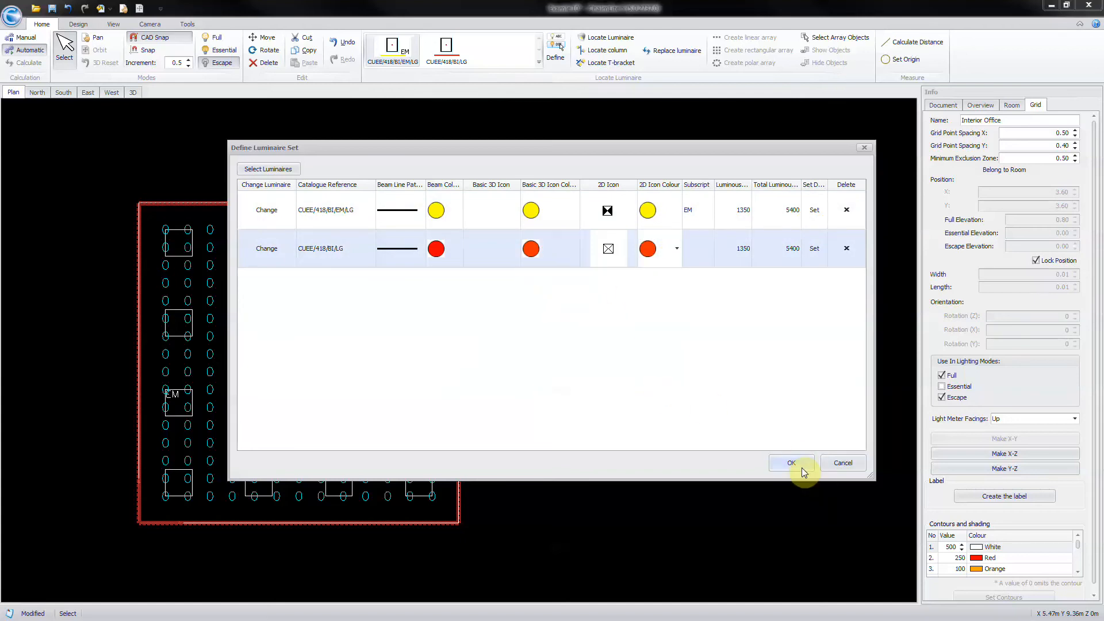
{"action": "left_click", "coordinate": [790, 463]}
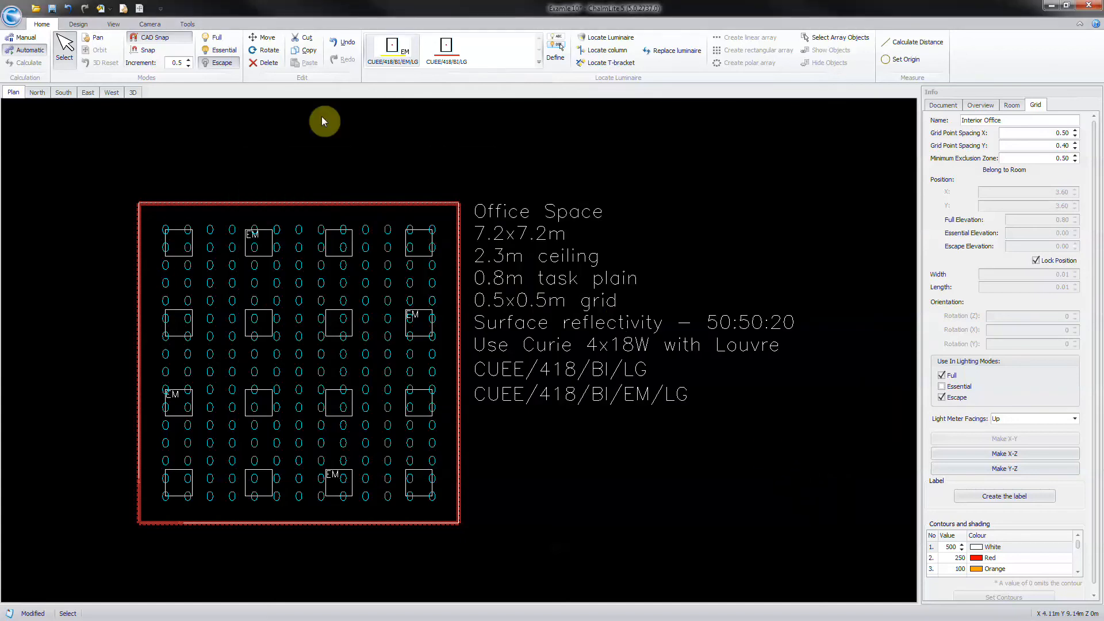
Show luminaires as plan symbols, lower the snap increment to 0.1 and pick the emergency luminaire
{"action": "left_click", "coordinate": [113, 23]}
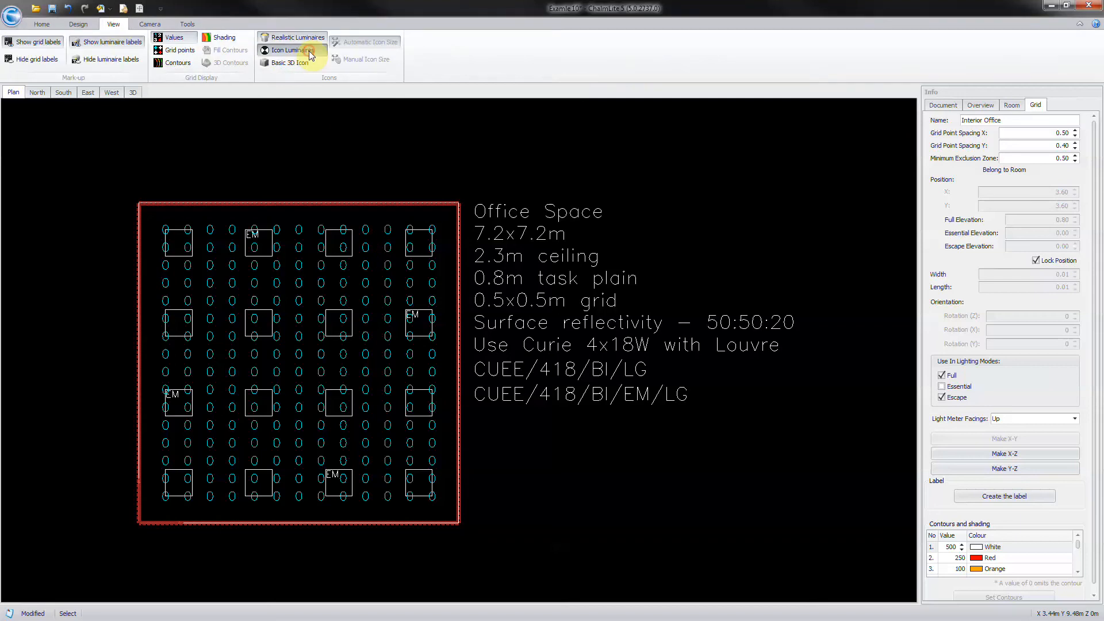
{"action": "left_click", "coordinate": [286, 50]}
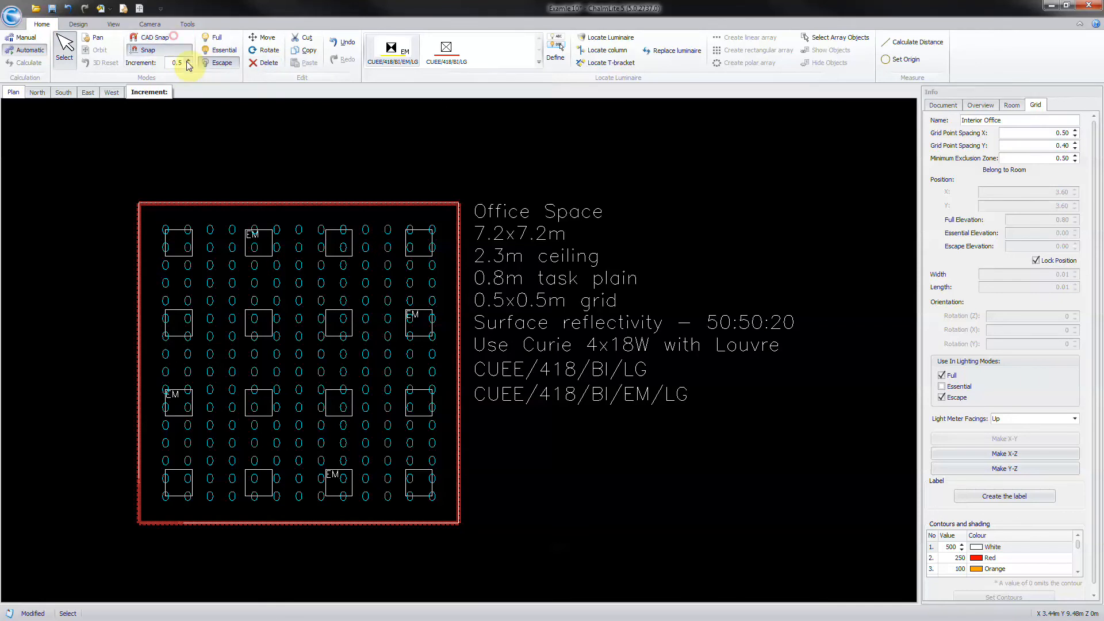
{"action": "left_click", "coordinate": [189, 65]}
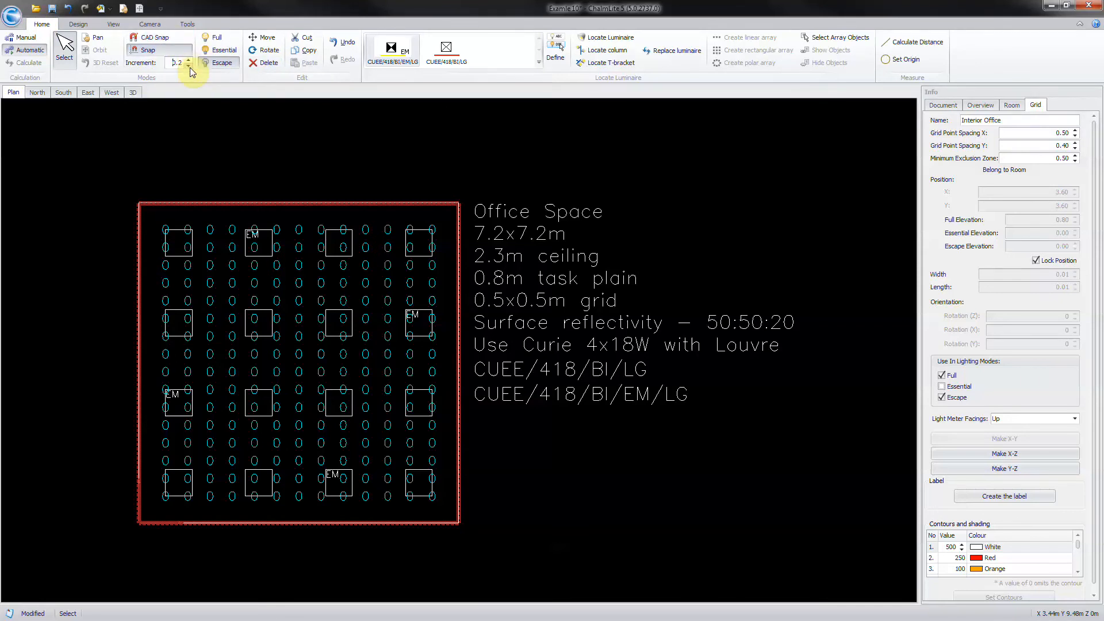
{"action": "left_click", "coordinate": [189, 66]}
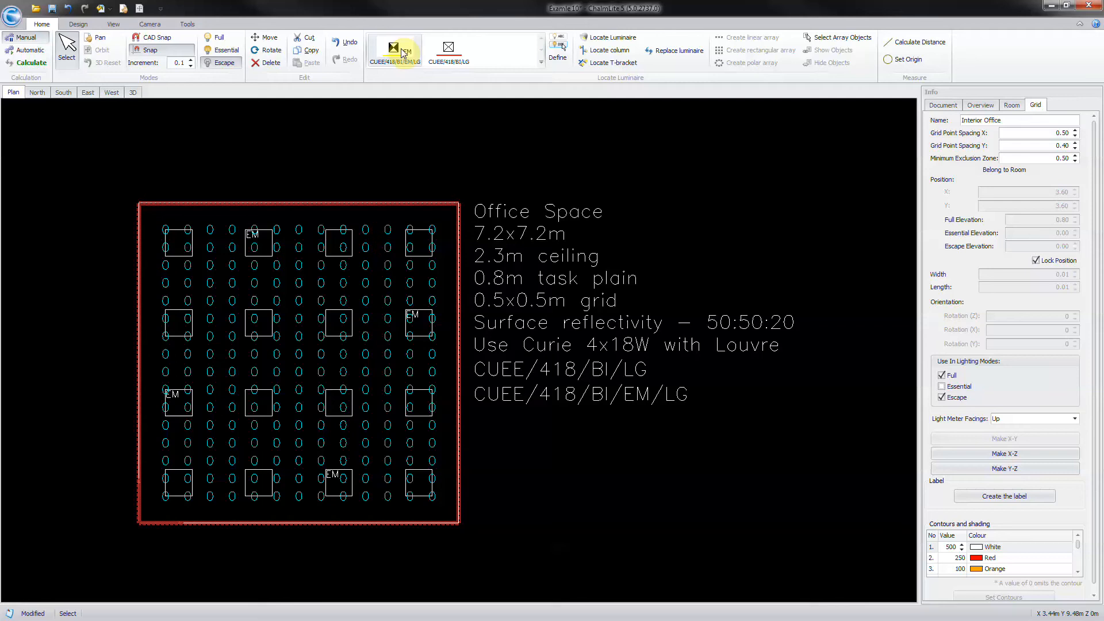
{"action": "left_click", "coordinate": [609, 37]}
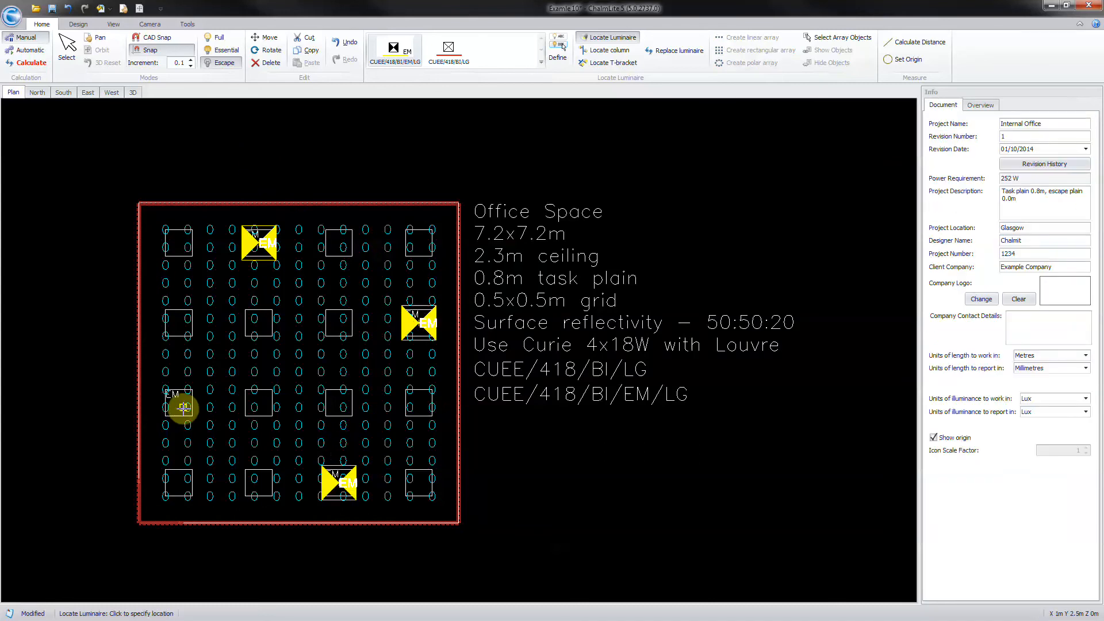
Place the fourth emergency luminaire, fill the other positions with CUEE/418/BI/LG and switch to Full mode
{"action": "left_click", "coordinate": [182, 402]}
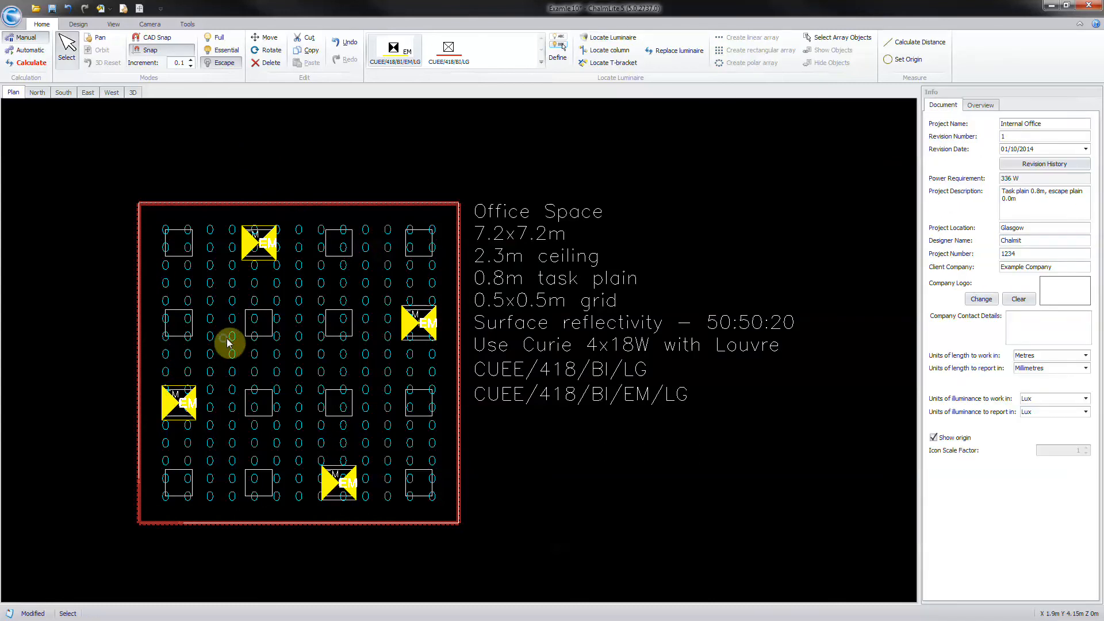
{"action": "left_click", "coordinate": [609, 37]}
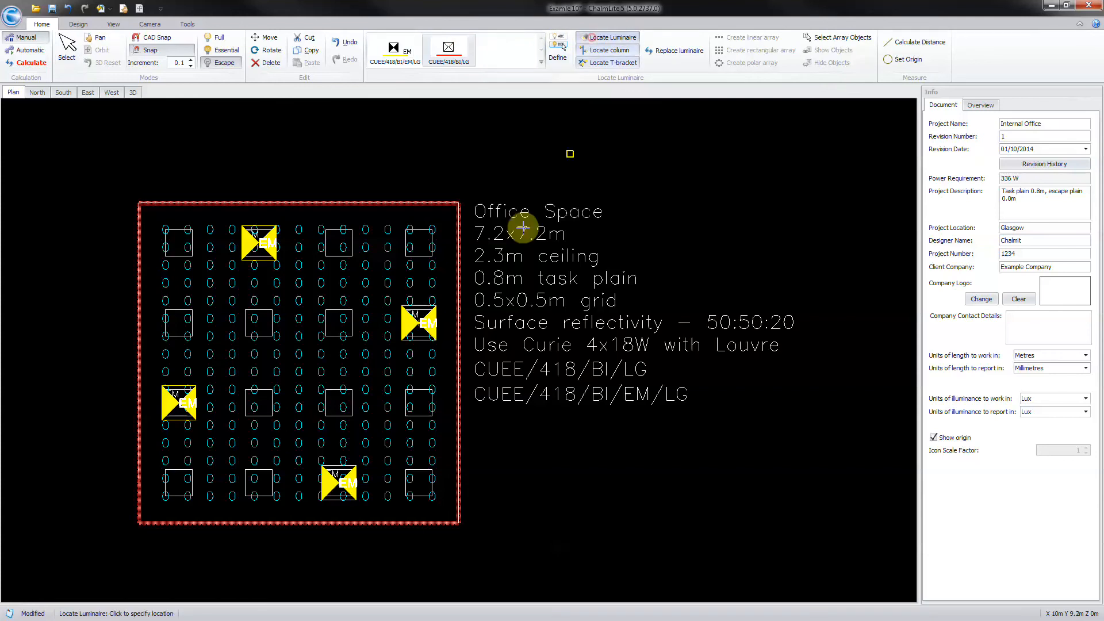
{"action": "left_click", "coordinate": [177, 242]}
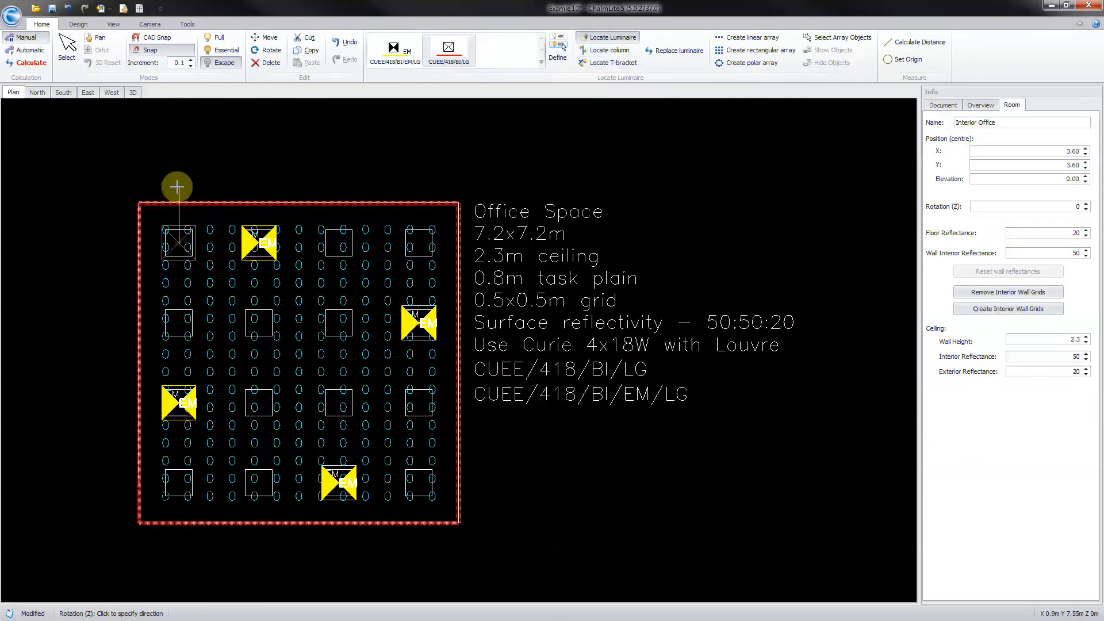
{"action": "left_click", "coordinate": [943, 104]}
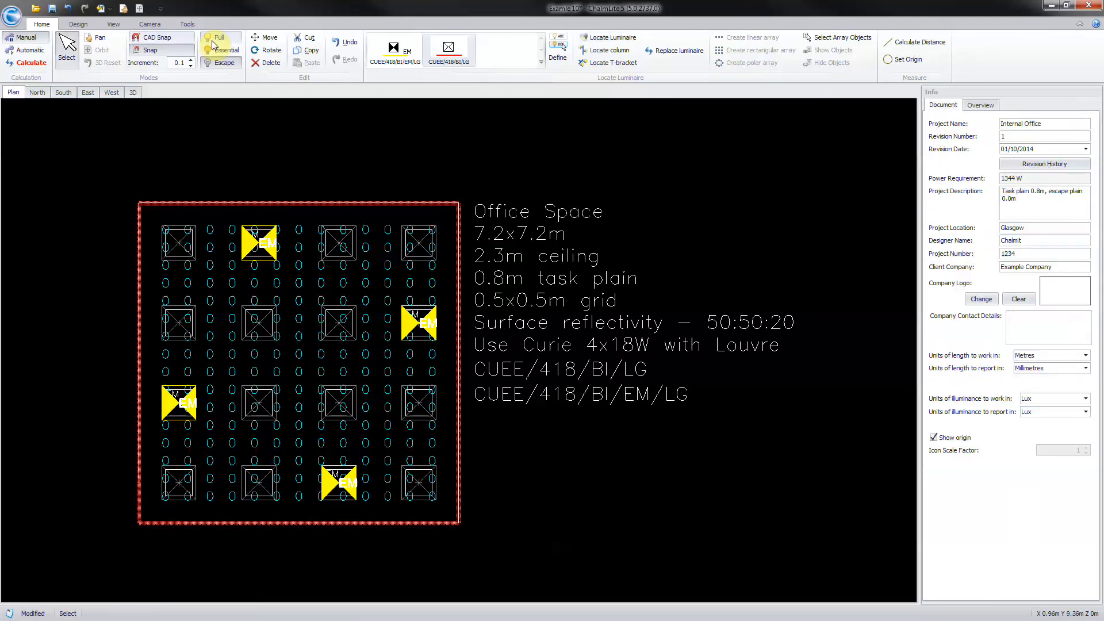
{"action": "left_click", "coordinate": [219, 41]}
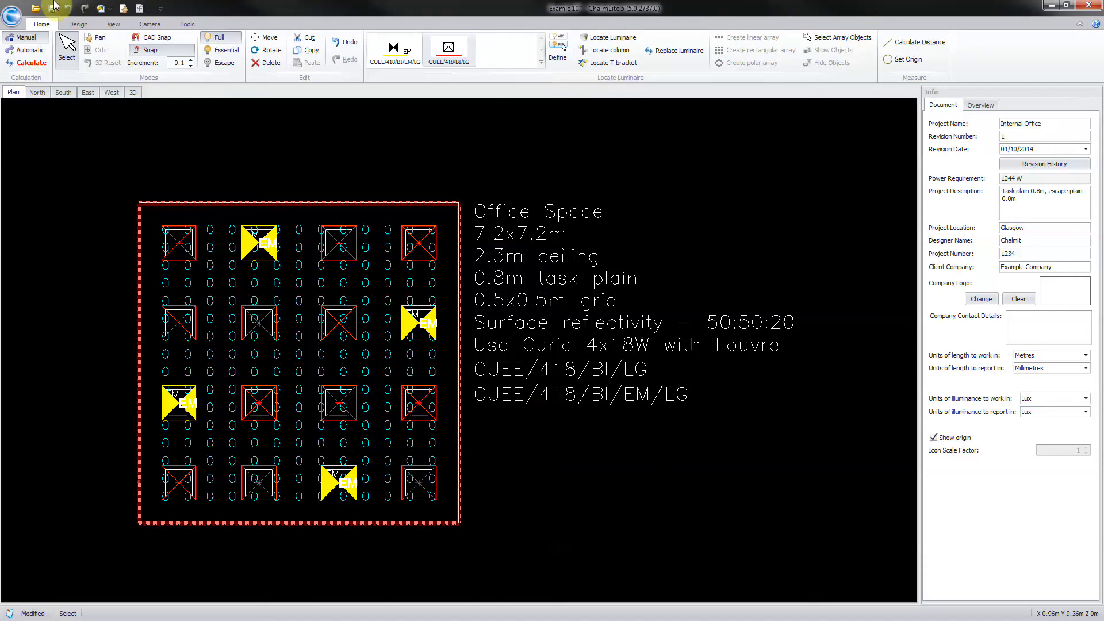
Switch calculation to Automatic and show the grid overview: Emin 336, Eavg 455, Emax 510 lux, uniformity 0.738
{"action": "left_click", "coordinate": [29, 50]}
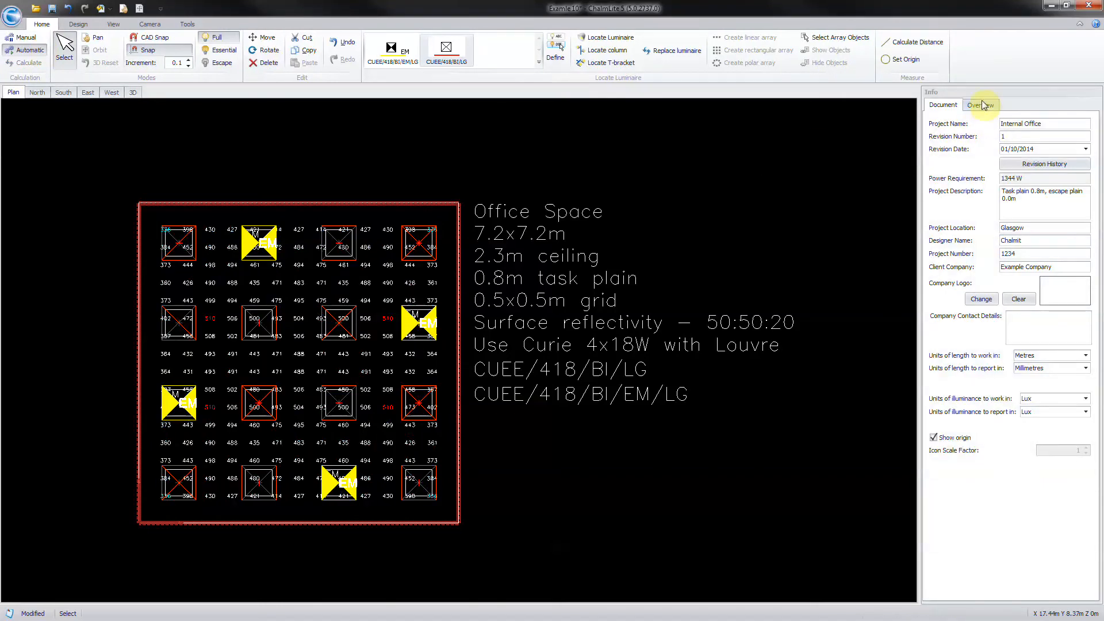
{"action": "left_click", "coordinate": [979, 104]}
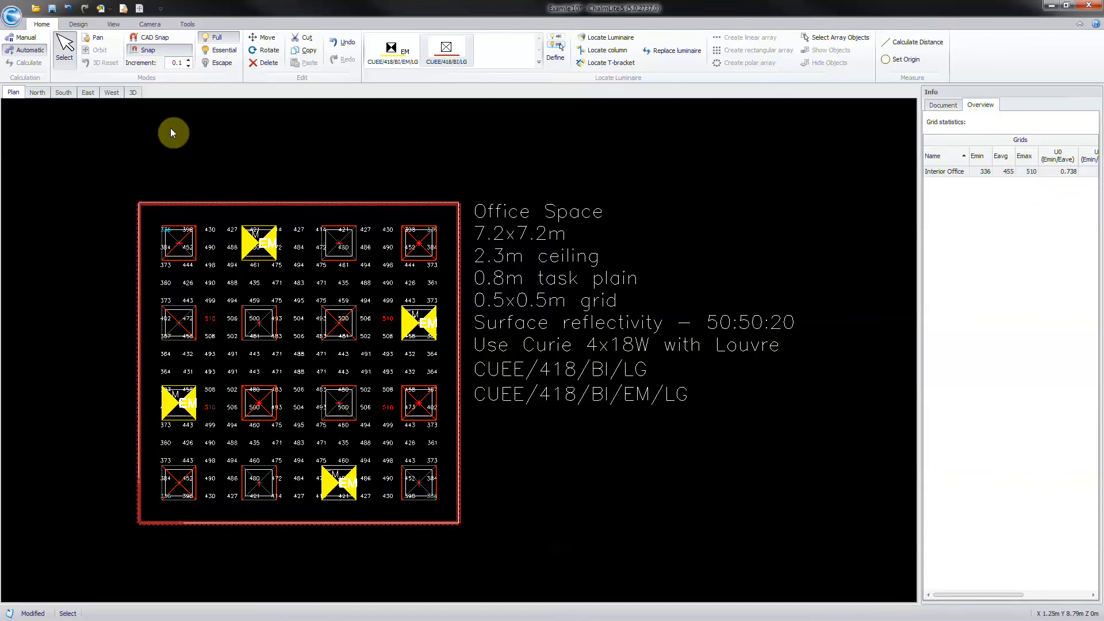
{"action": "left_click", "coordinate": [221, 63]}
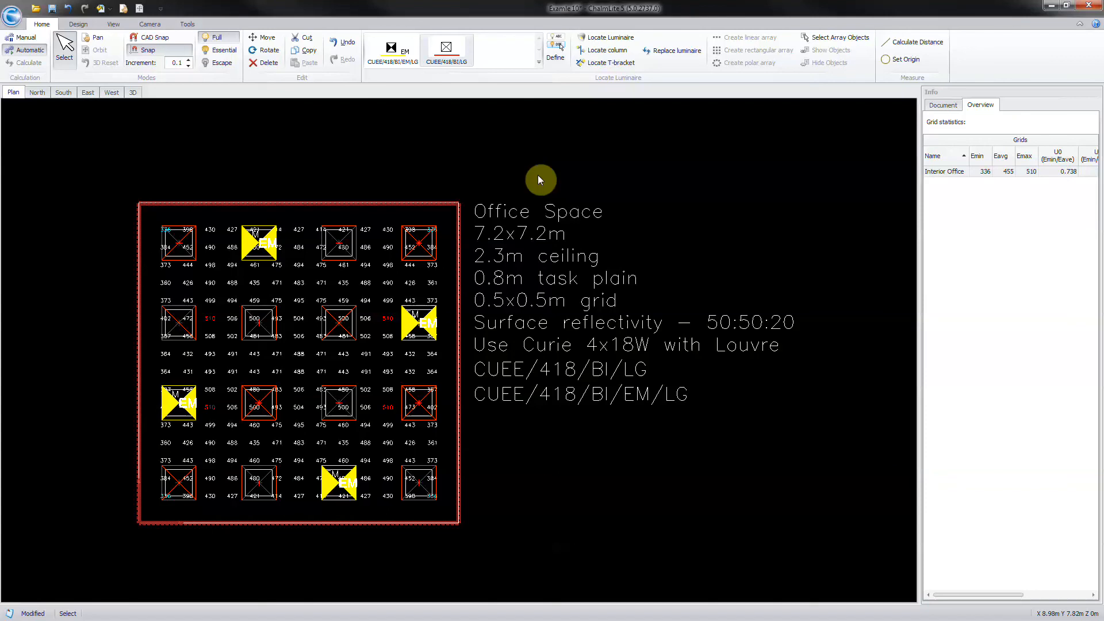
{"action": "mouse_move", "coordinate": [505, 178]}
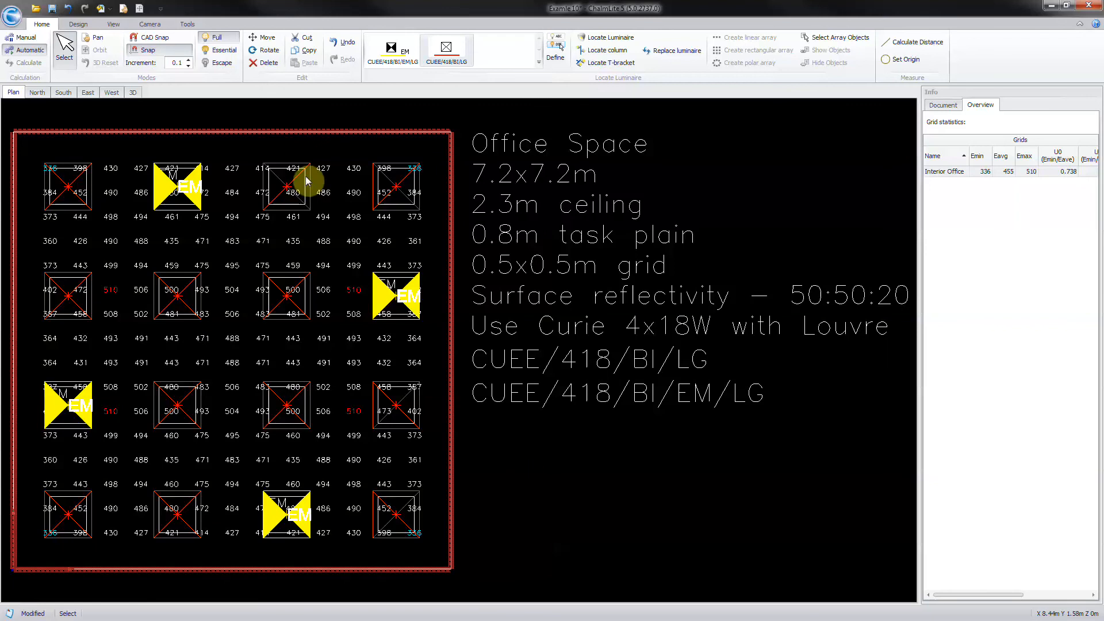
Generate the report with Results Summary and Results Table, Essential unticked, zoom As Shown in tab
{"action": "left_click", "coordinate": [12, 8]}
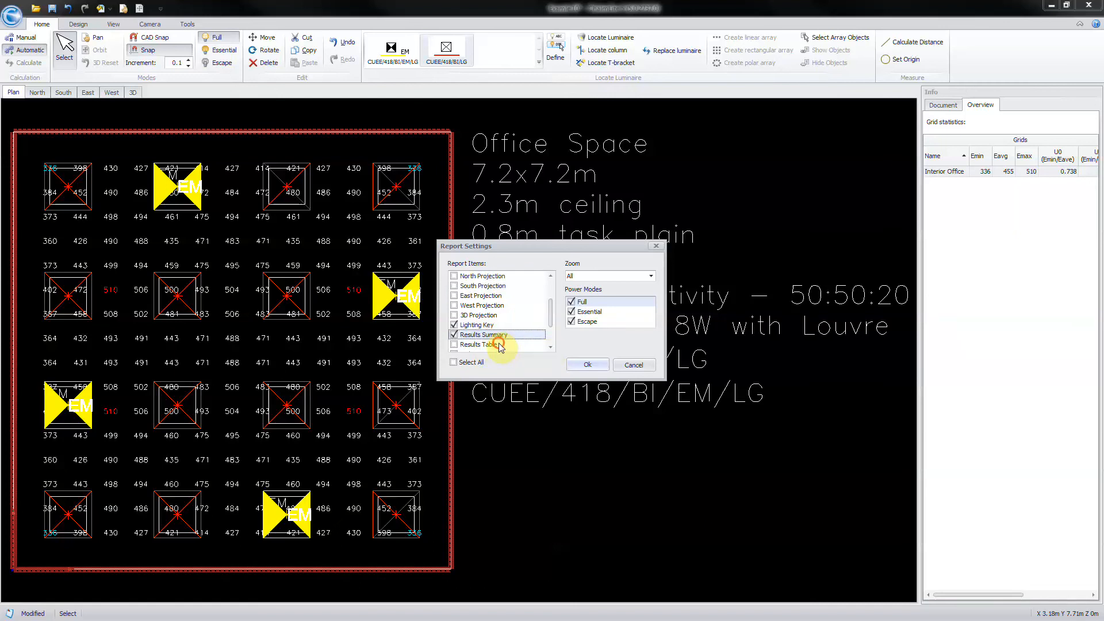
{"action": "left_click", "coordinate": [454, 344]}
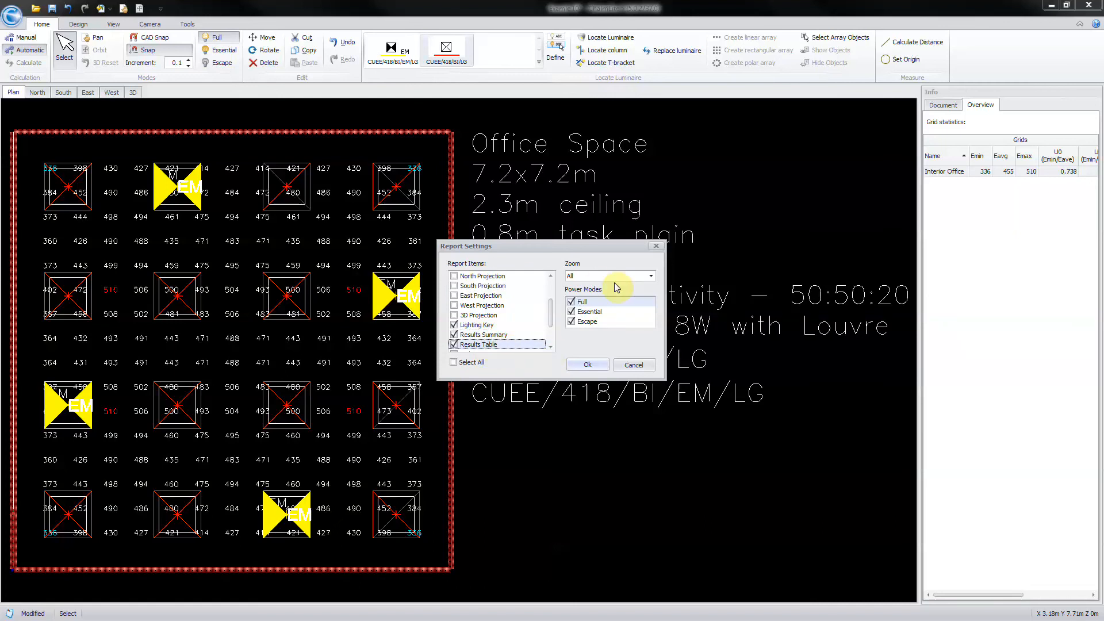
{"action": "left_click", "coordinate": [571, 311]}
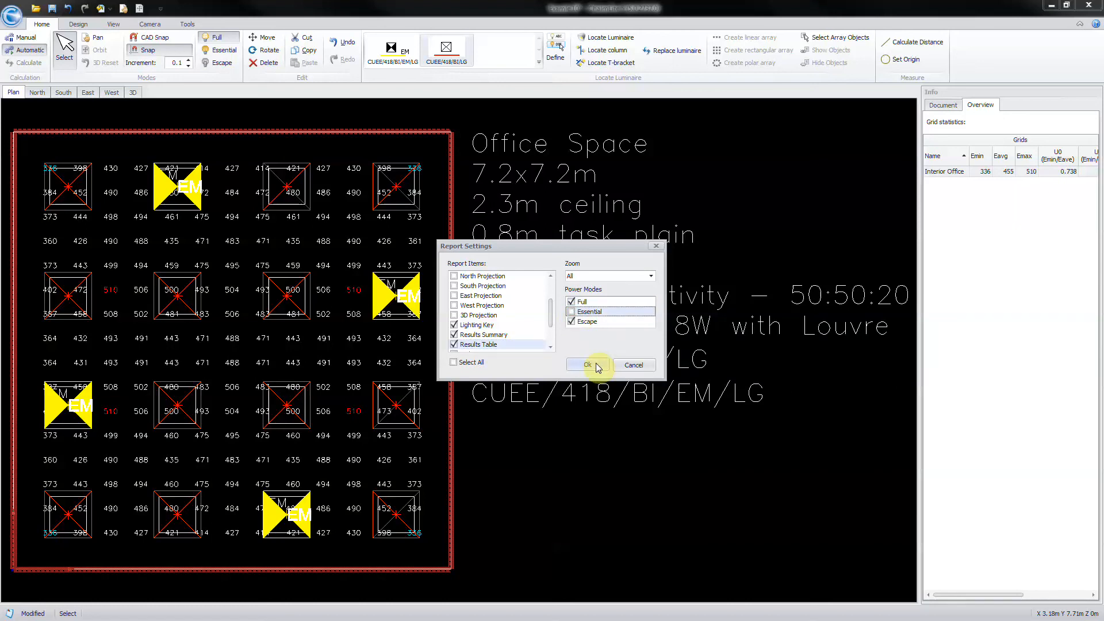
{"action": "left_click", "coordinate": [648, 276]}
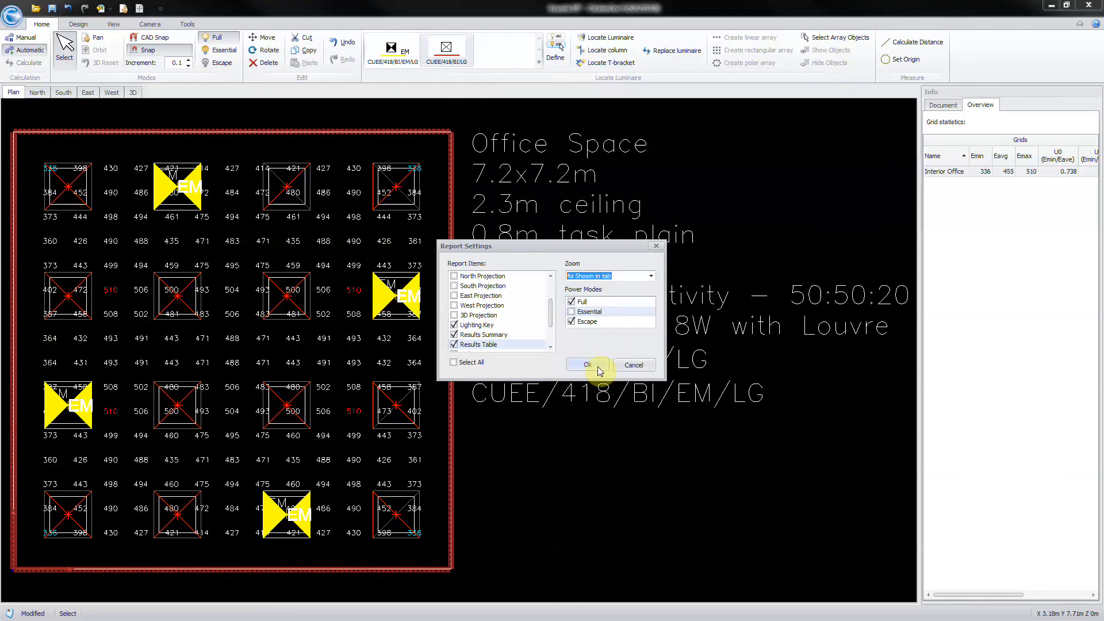
{"action": "left_click", "coordinate": [587, 365]}
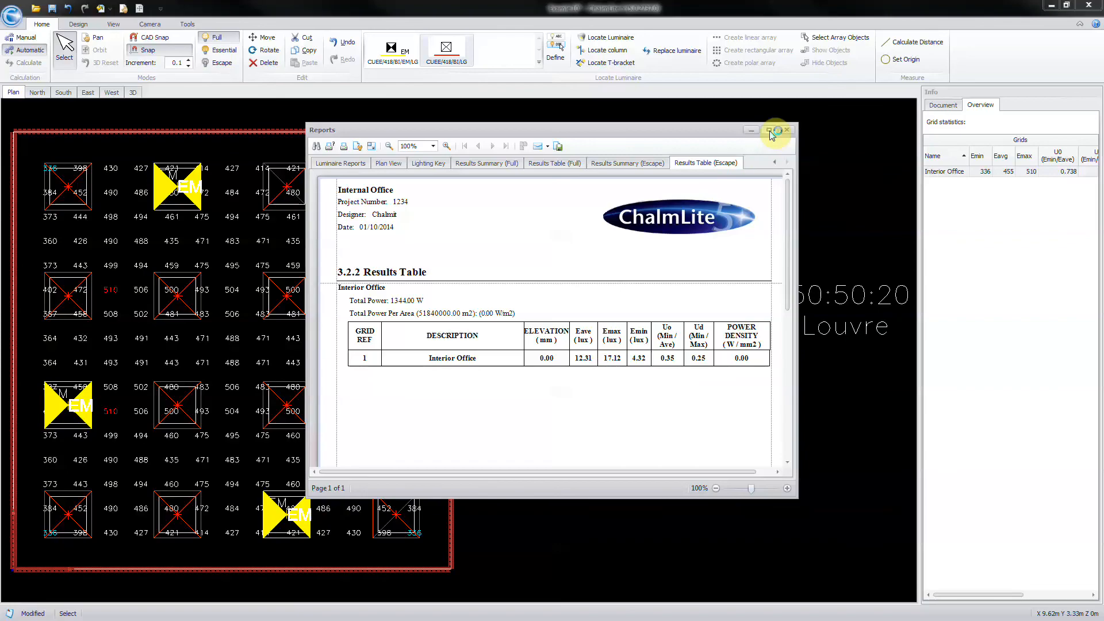
Maximize the report viewer, save the report as a PDF, and close the viewer
{"action": "left_click", "coordinate": [772, 129]}
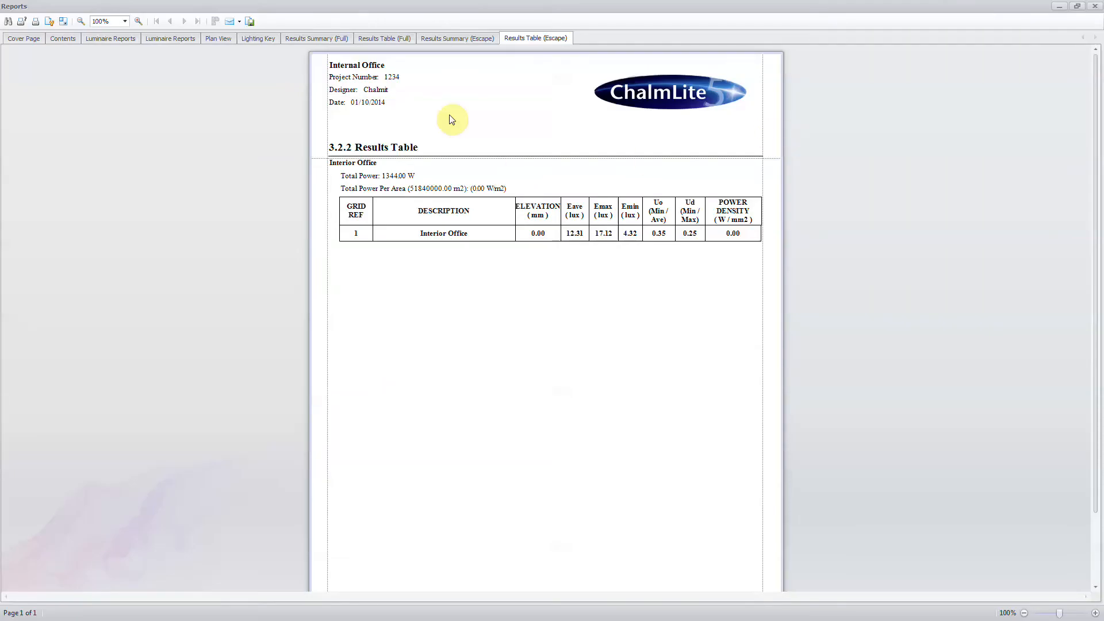
{"action": "mouse_move", "coordinate": [248, 20]}
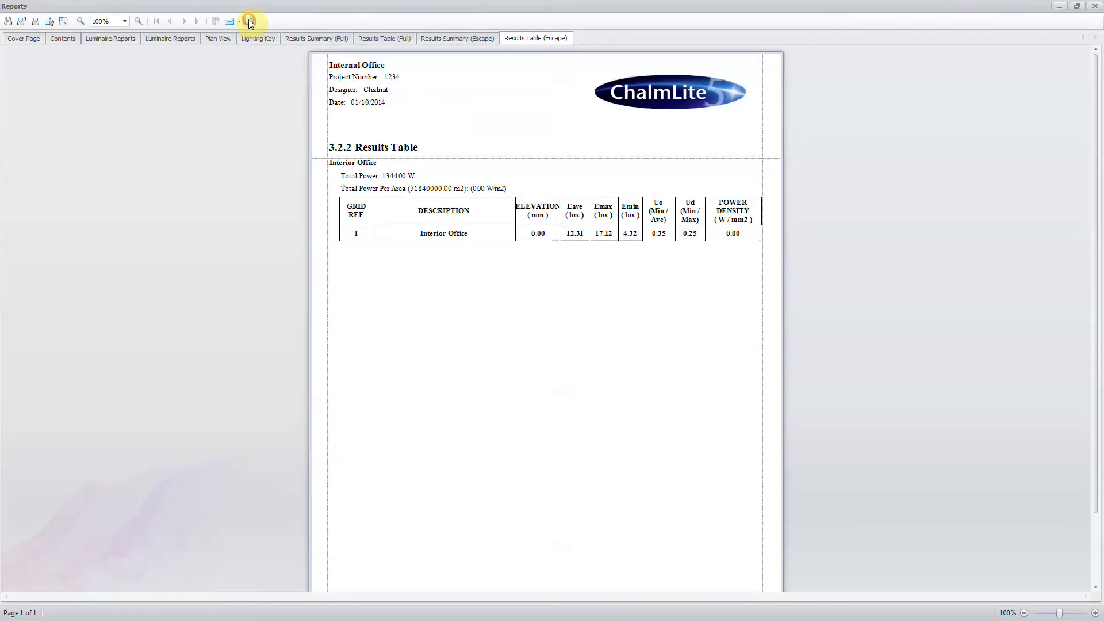
{"action": "left_click", "coordinate": [248, 20]}
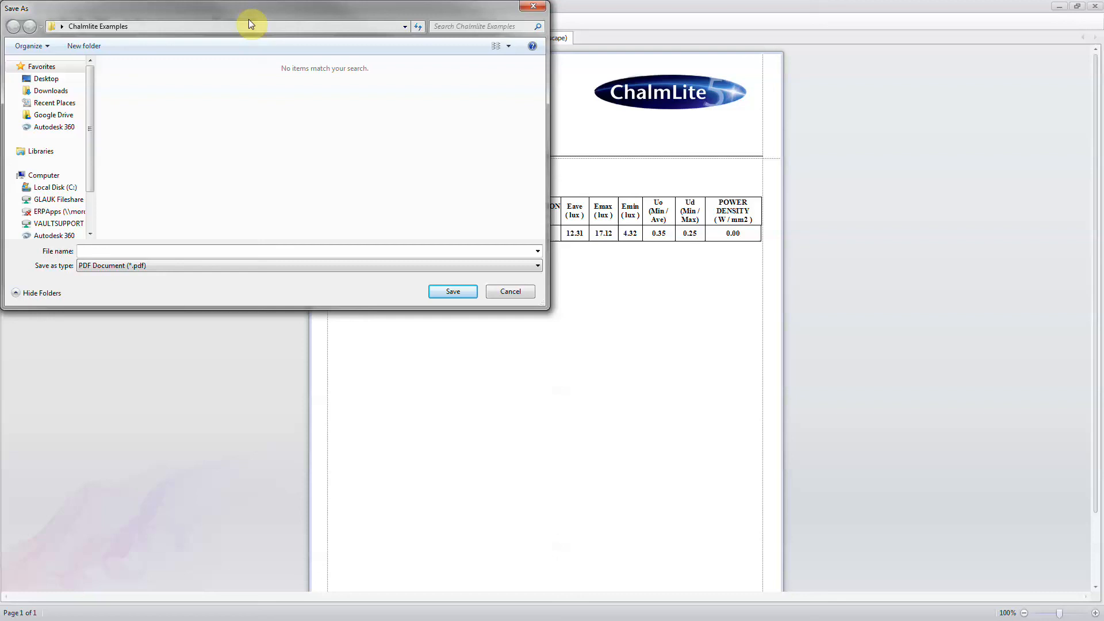
{"action": "left_click", "coordinate": [303, 251]}
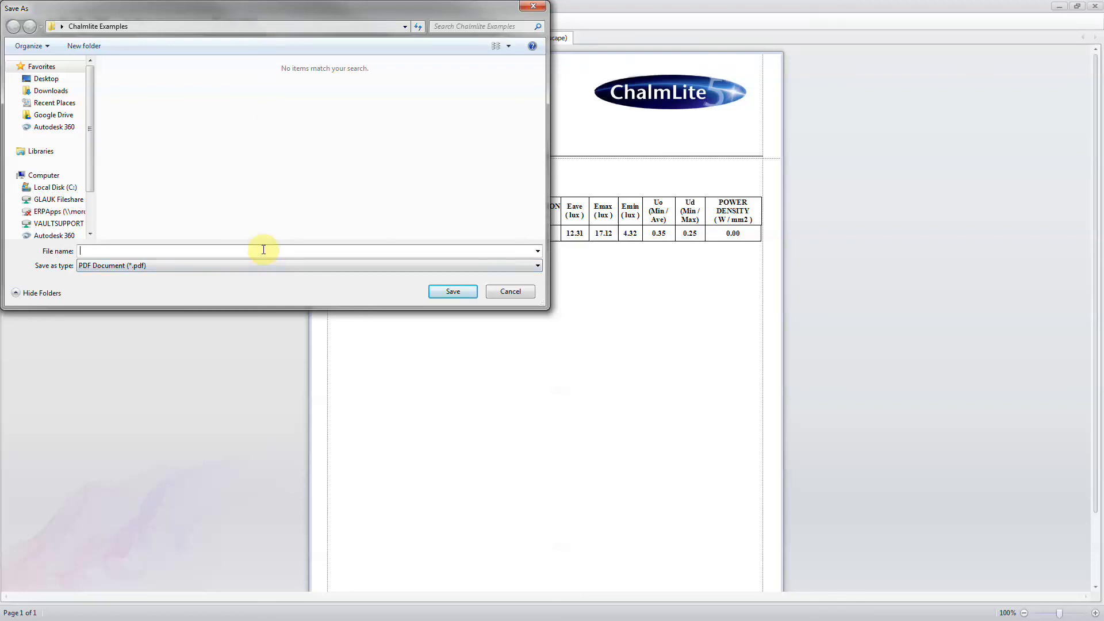
{"action": "left_click", "coordinate": [509, 292]}
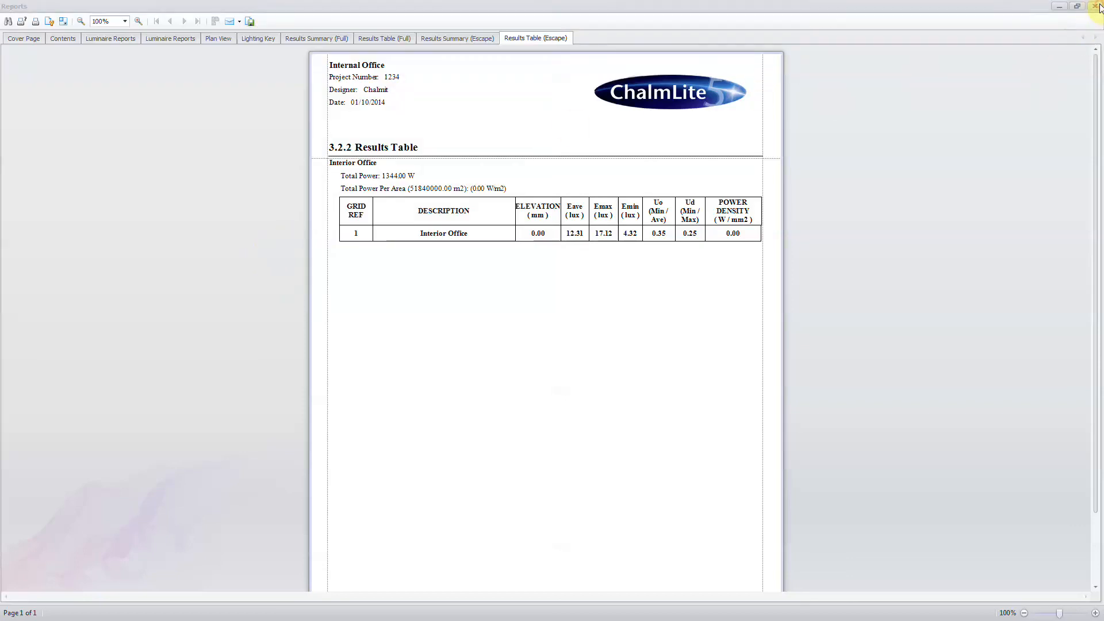
{"action": "left_click", "coordinate": [1099, 7]}
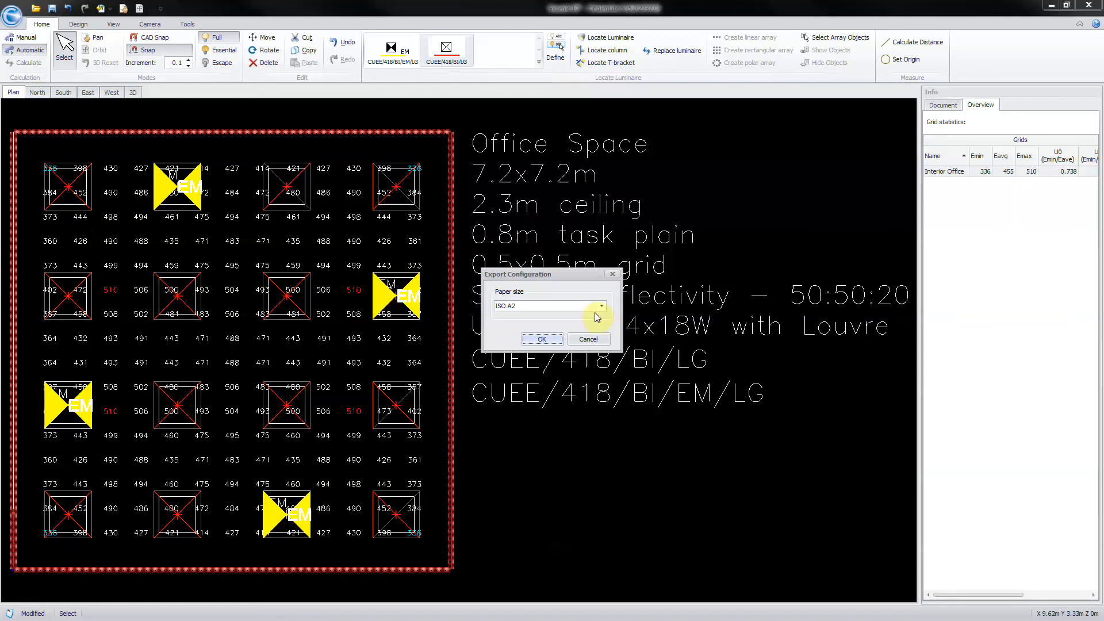
Export the plan as an AutoCAD 2007 DWG named Example 10 - FULL with the chosen paper size
{"action": "left_click", "coordinate": [600, 305]}
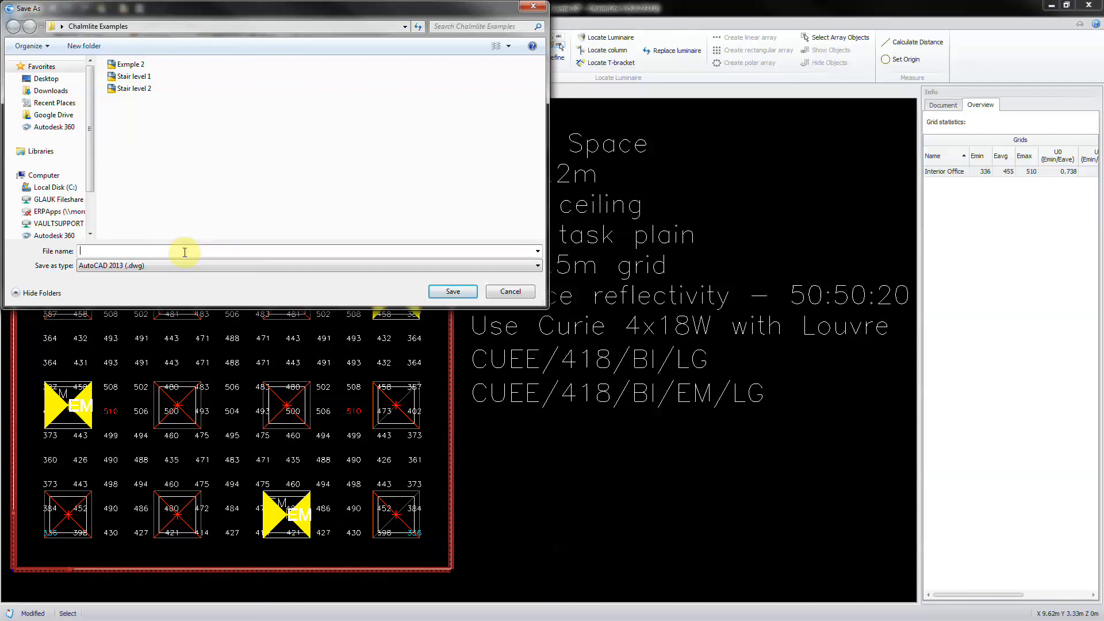
{"action": "type", "text": "Example 10 - F"}
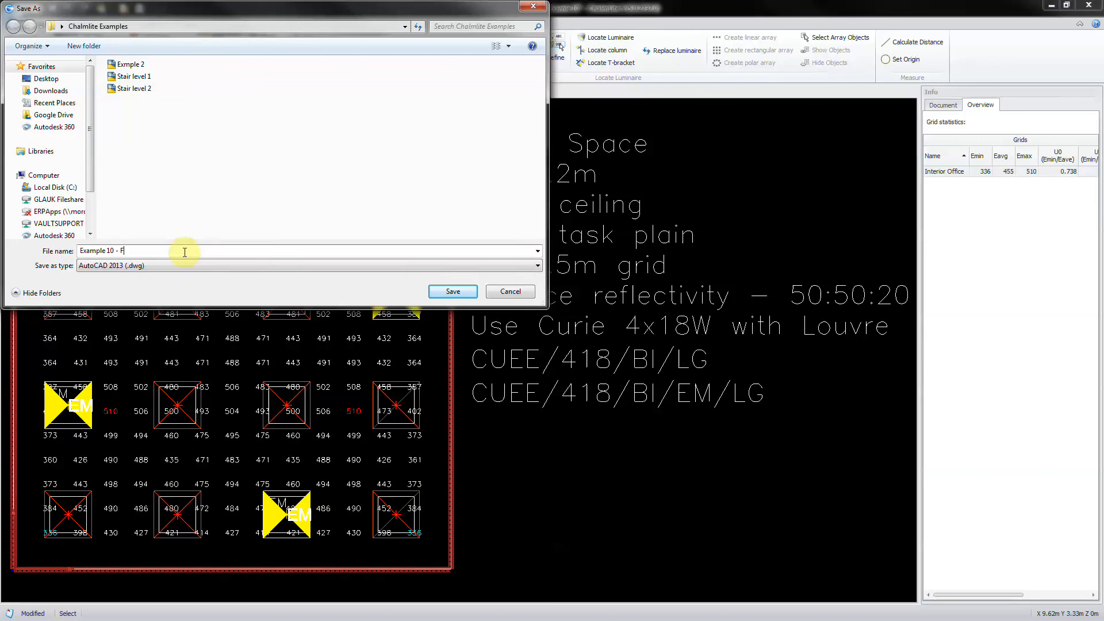
{"action": "type", "text": "ULL"}
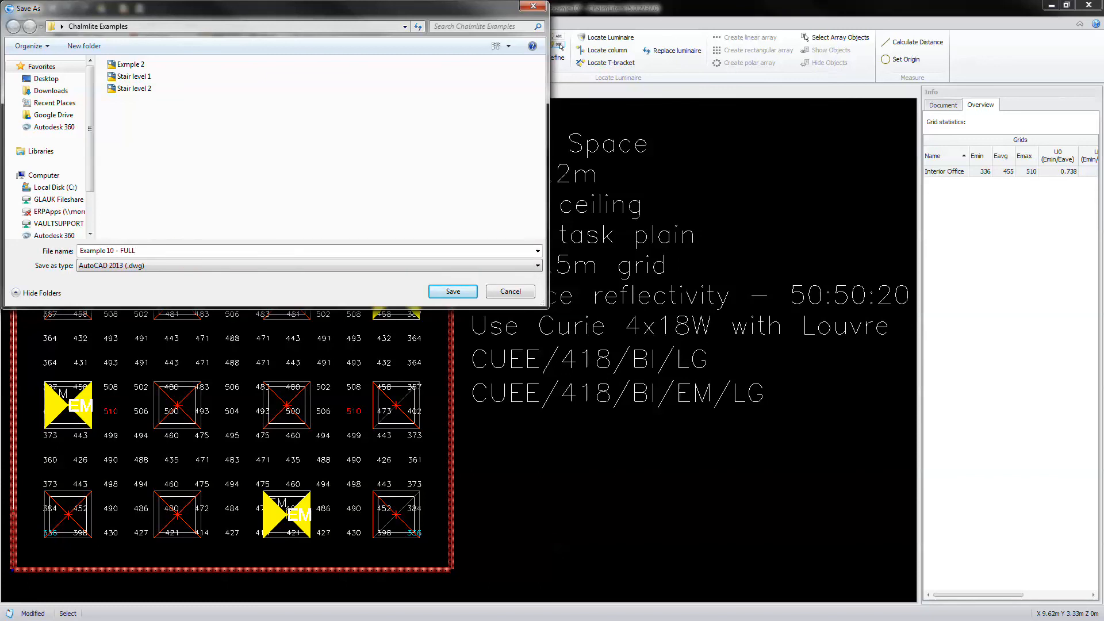
{"action": "mouse_move", "coordinate": [181, 185]}
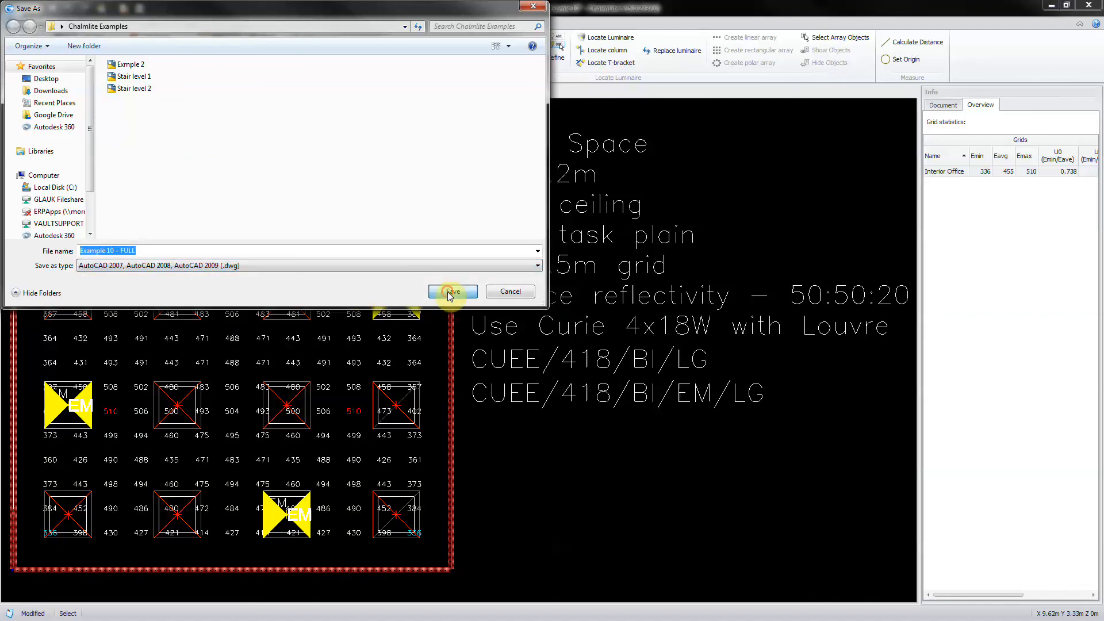
{"action": "left_click", "coordinate": [452, 291]}
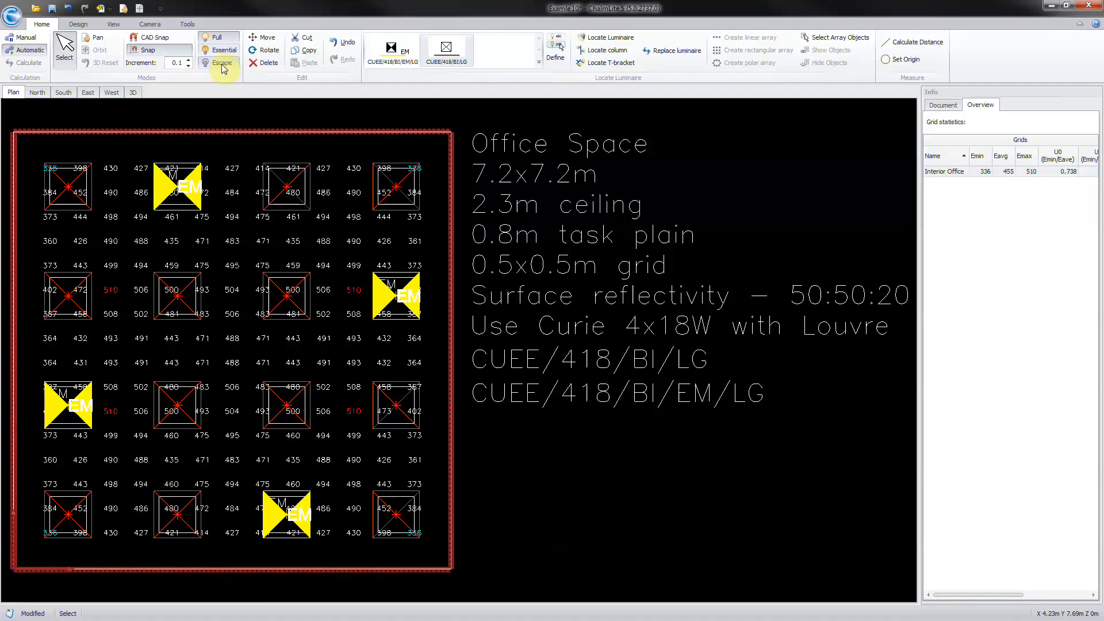
Switch to Escape mode results and export them as a DWG named Example 10 - ESCAPE
{"action": "left_click", "coordinate": [222, 63]}
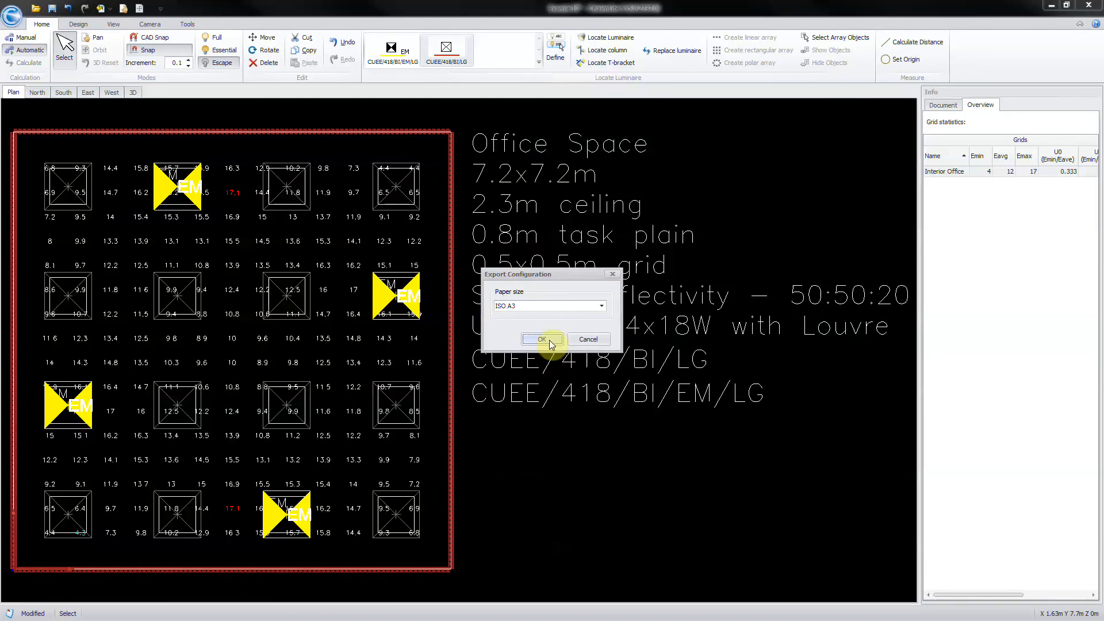
{"action": "left_click", "coordinate": [540, 339]}
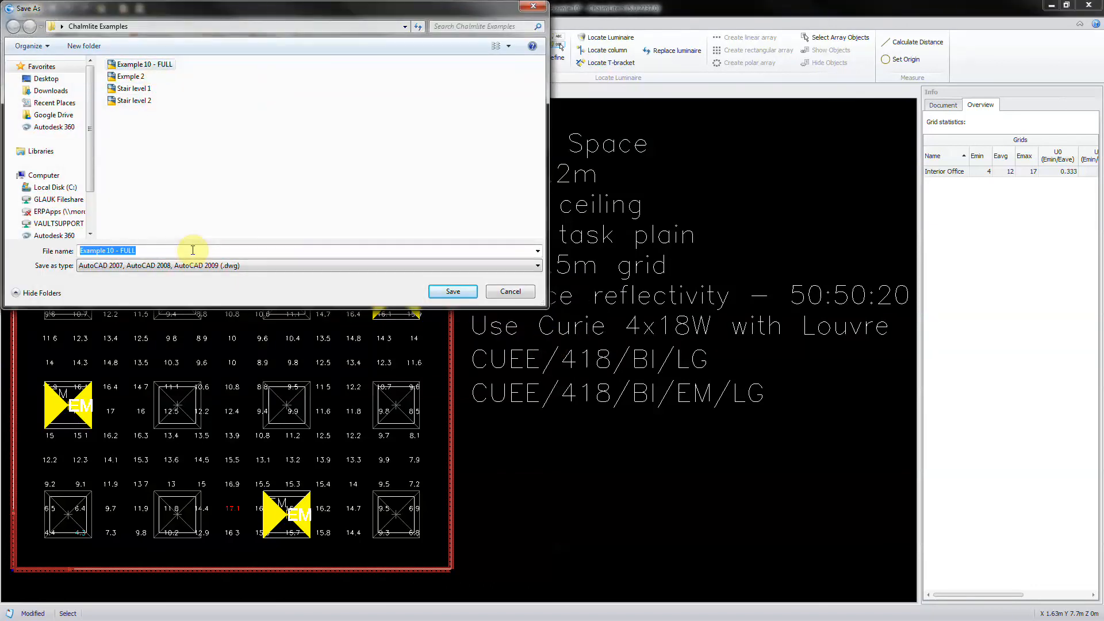
{"action": "type", "text": "Example 10 - ESCAPE"}
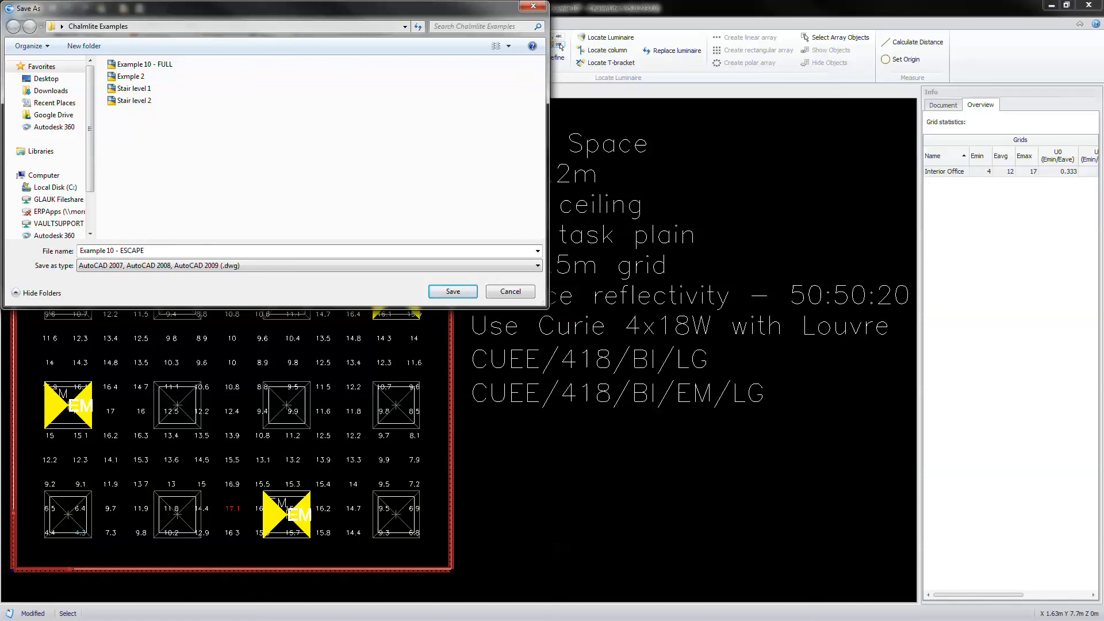
{"action": "left_click", "coordinate": [452, 291]}
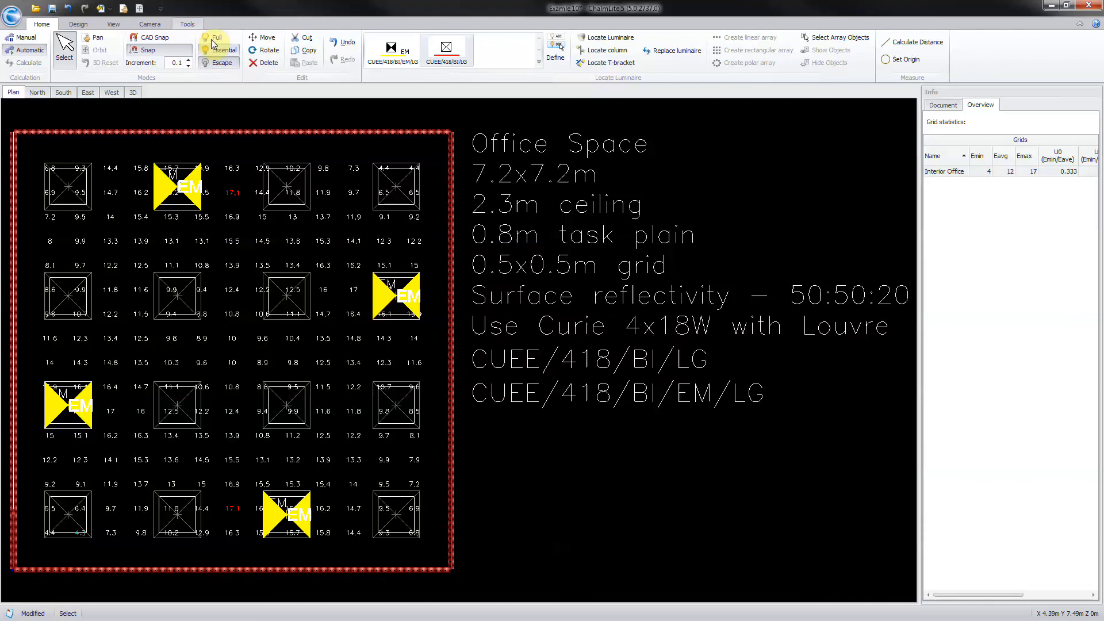